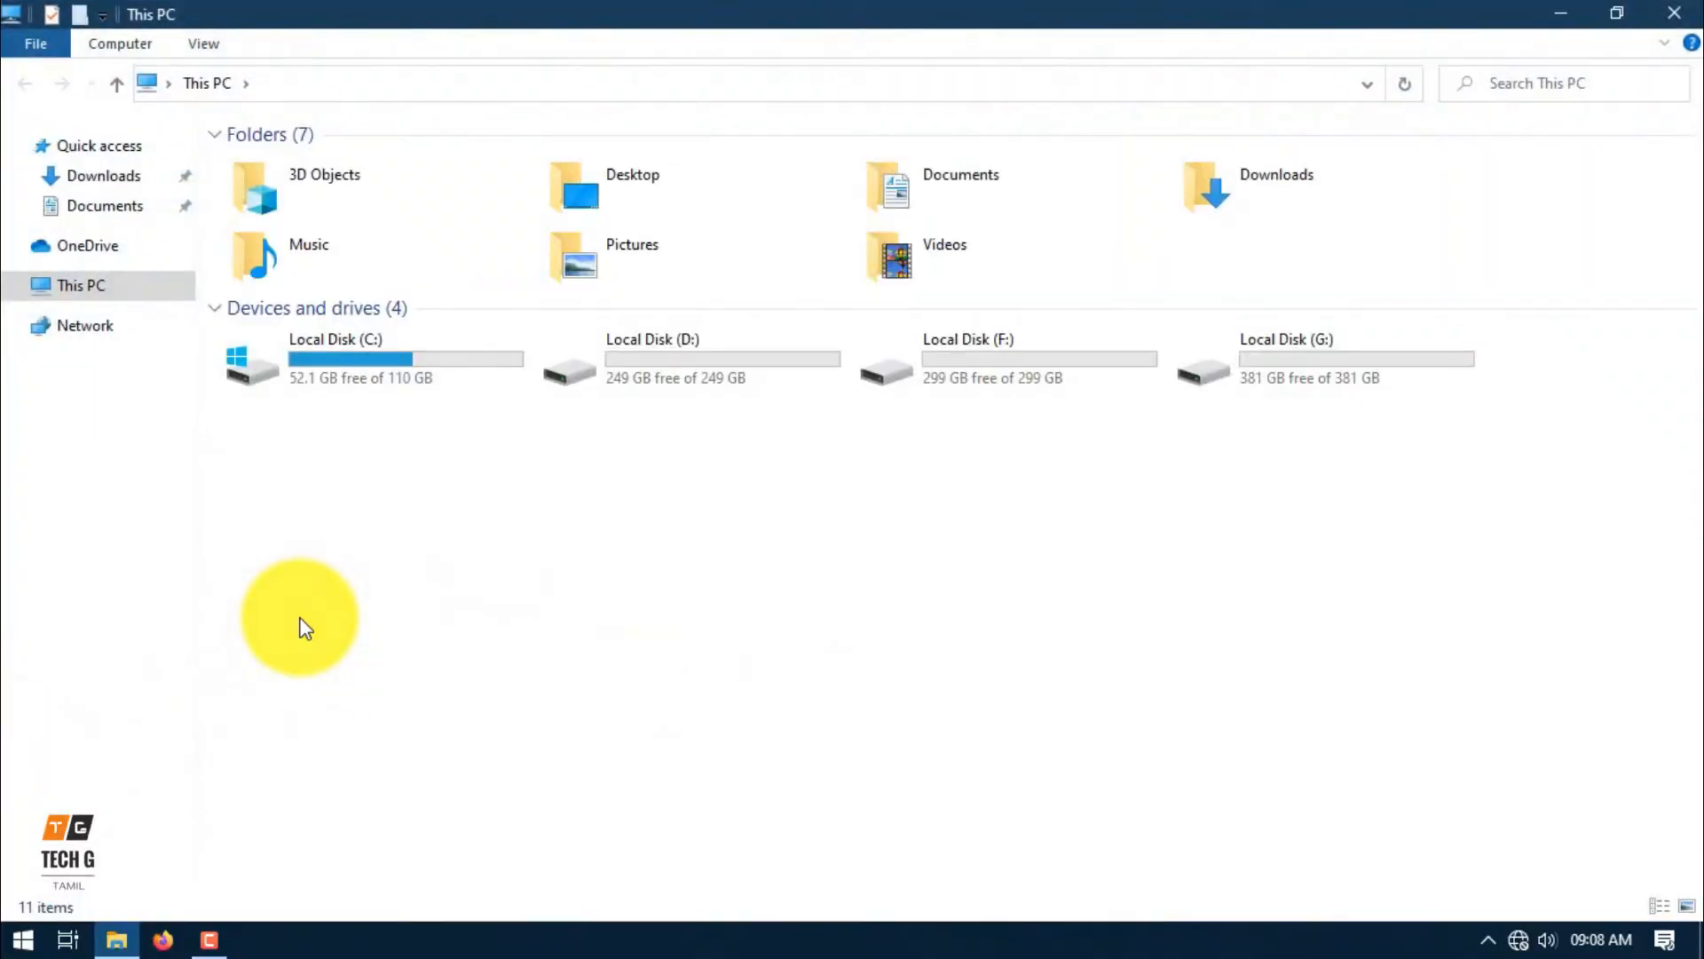
Open Local Disk (C:) Properties, showing 52.0 GB free, and launch Disk Cleanup.
click(369, 359)
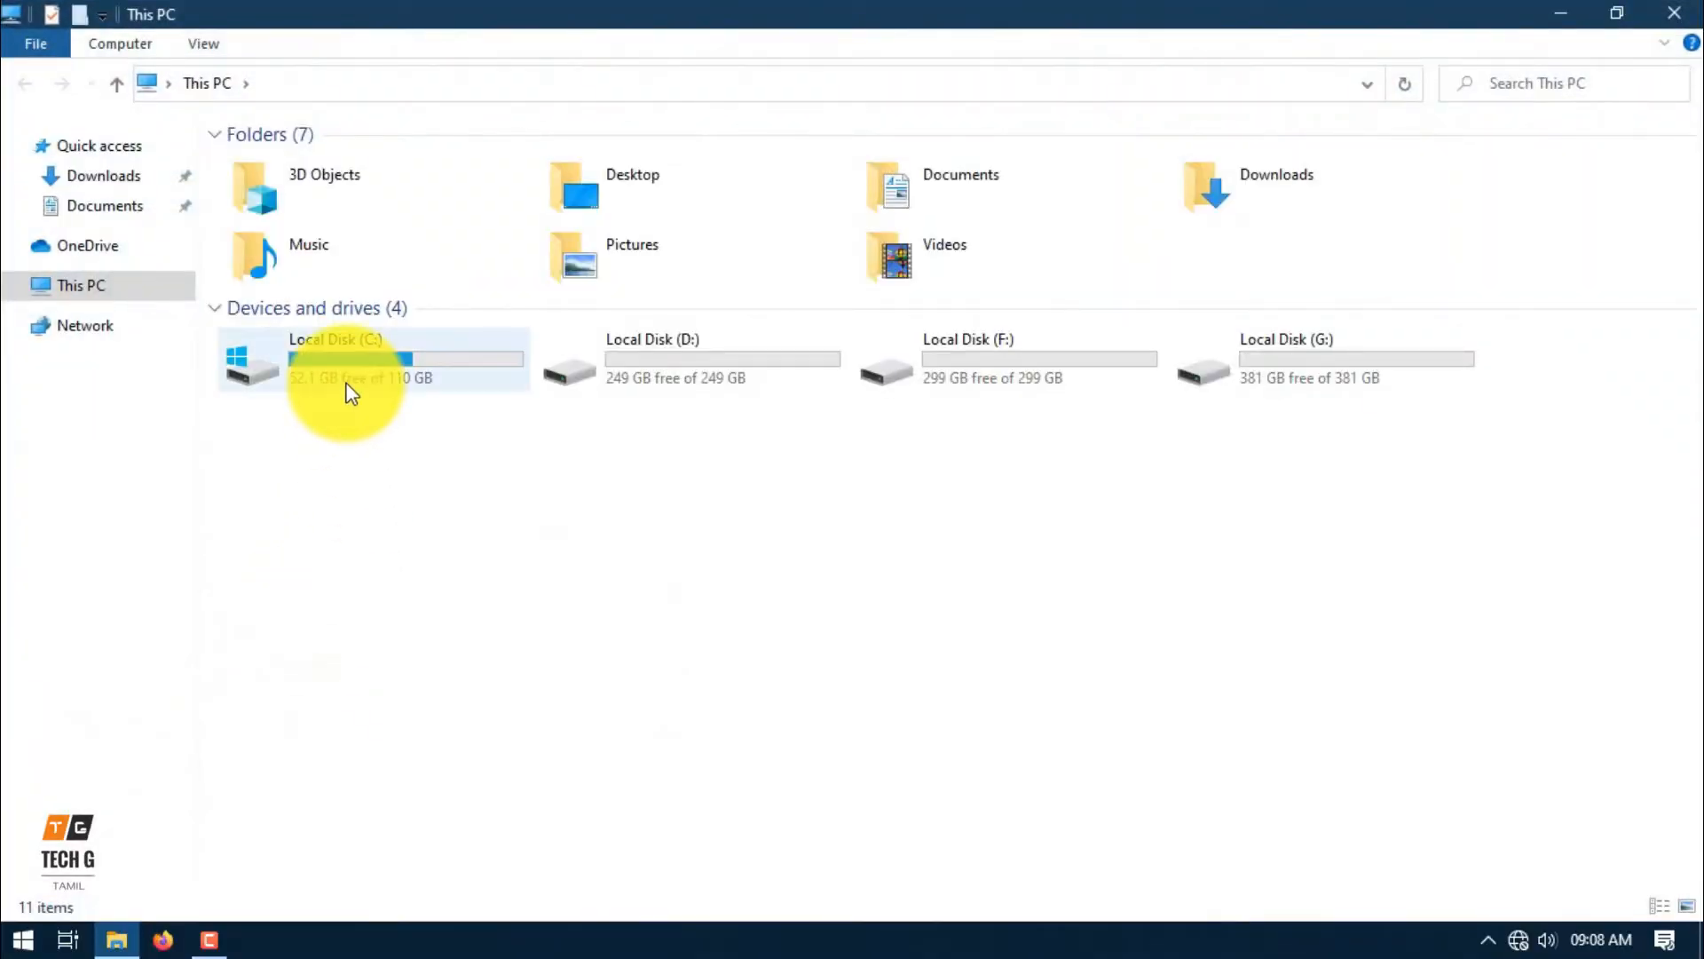
click(369, 359)
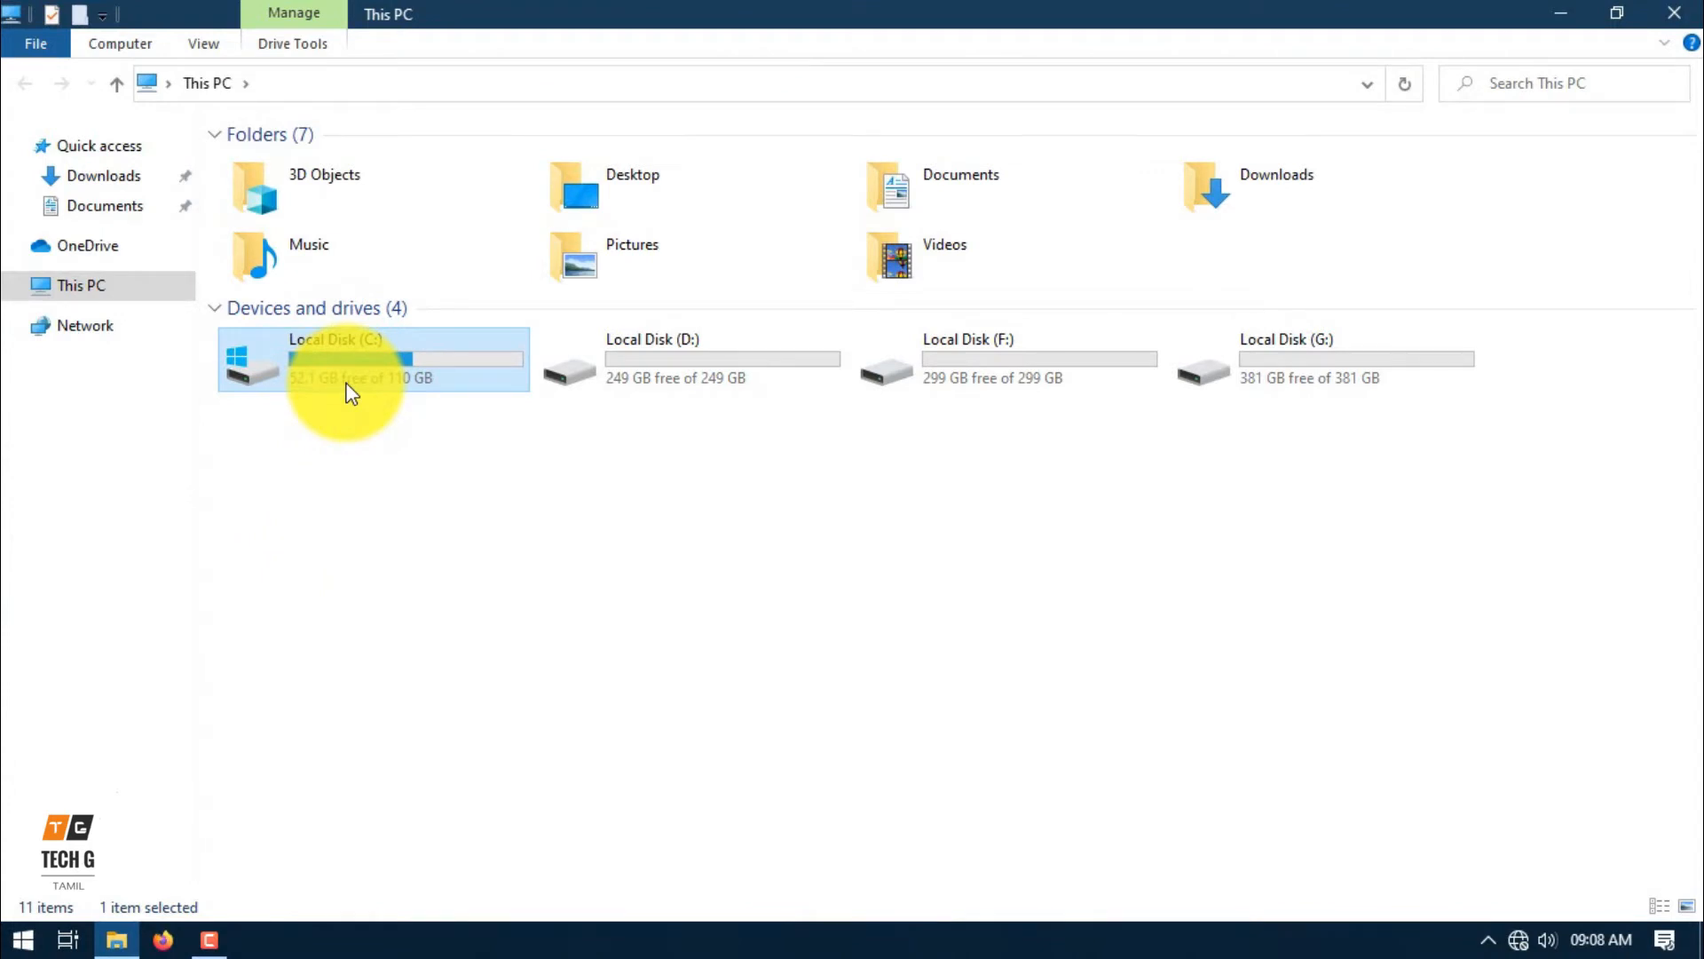
right_click(348, 359)
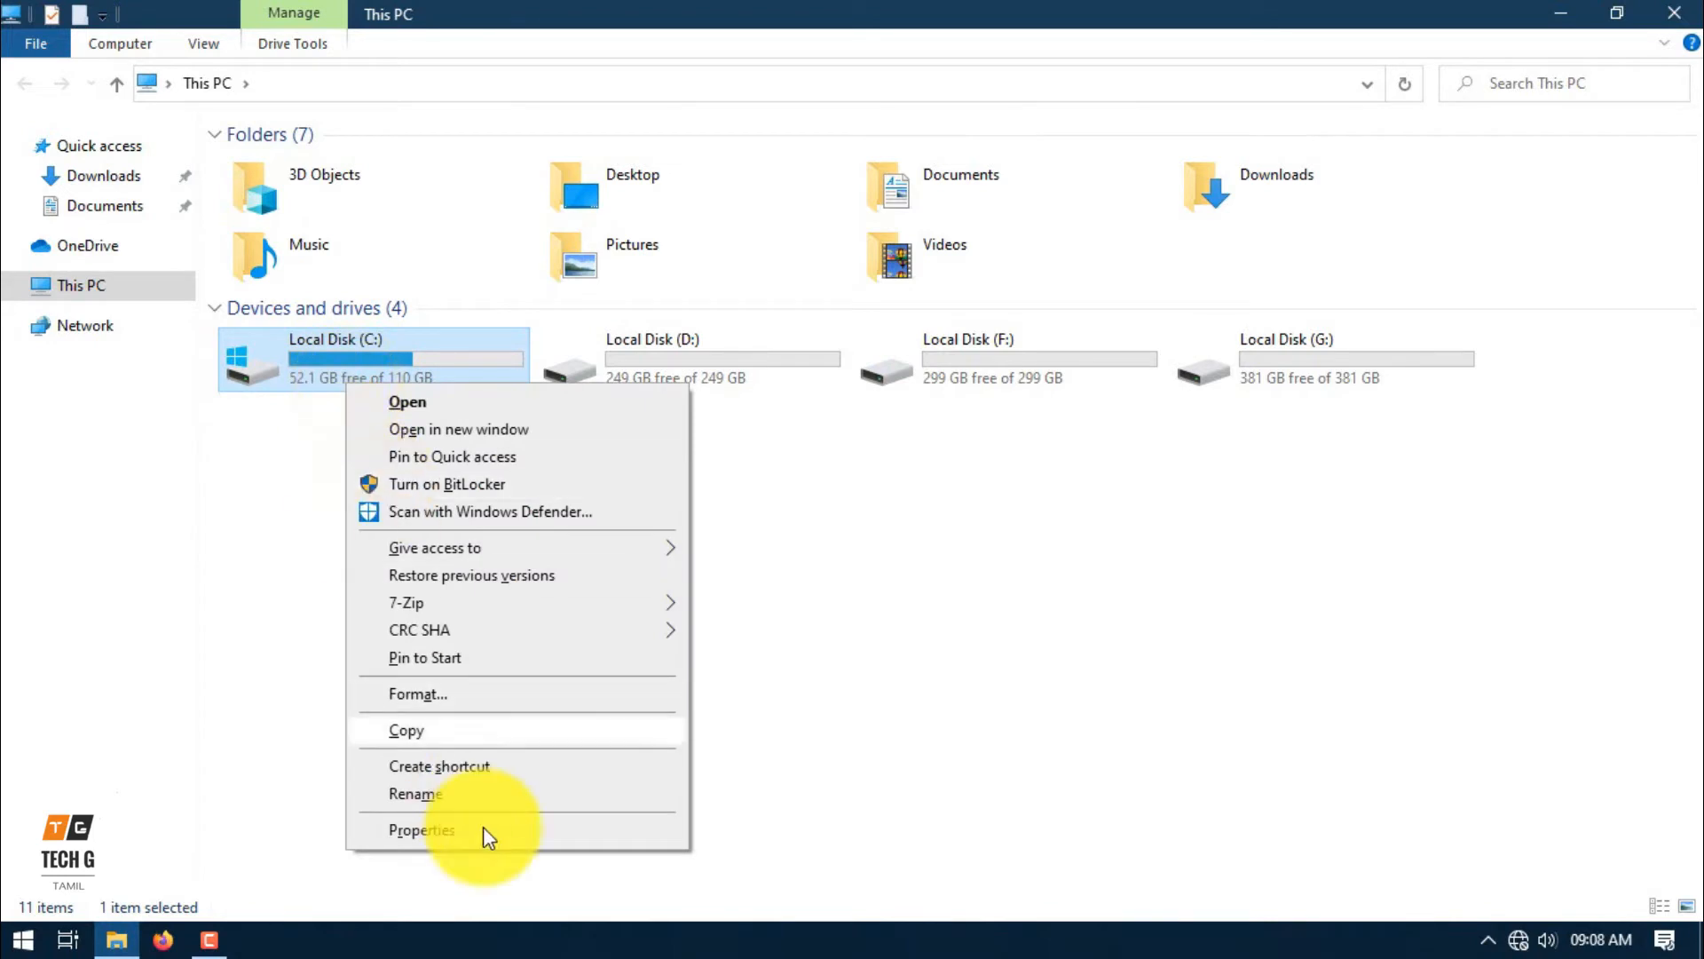
click(421, 829)
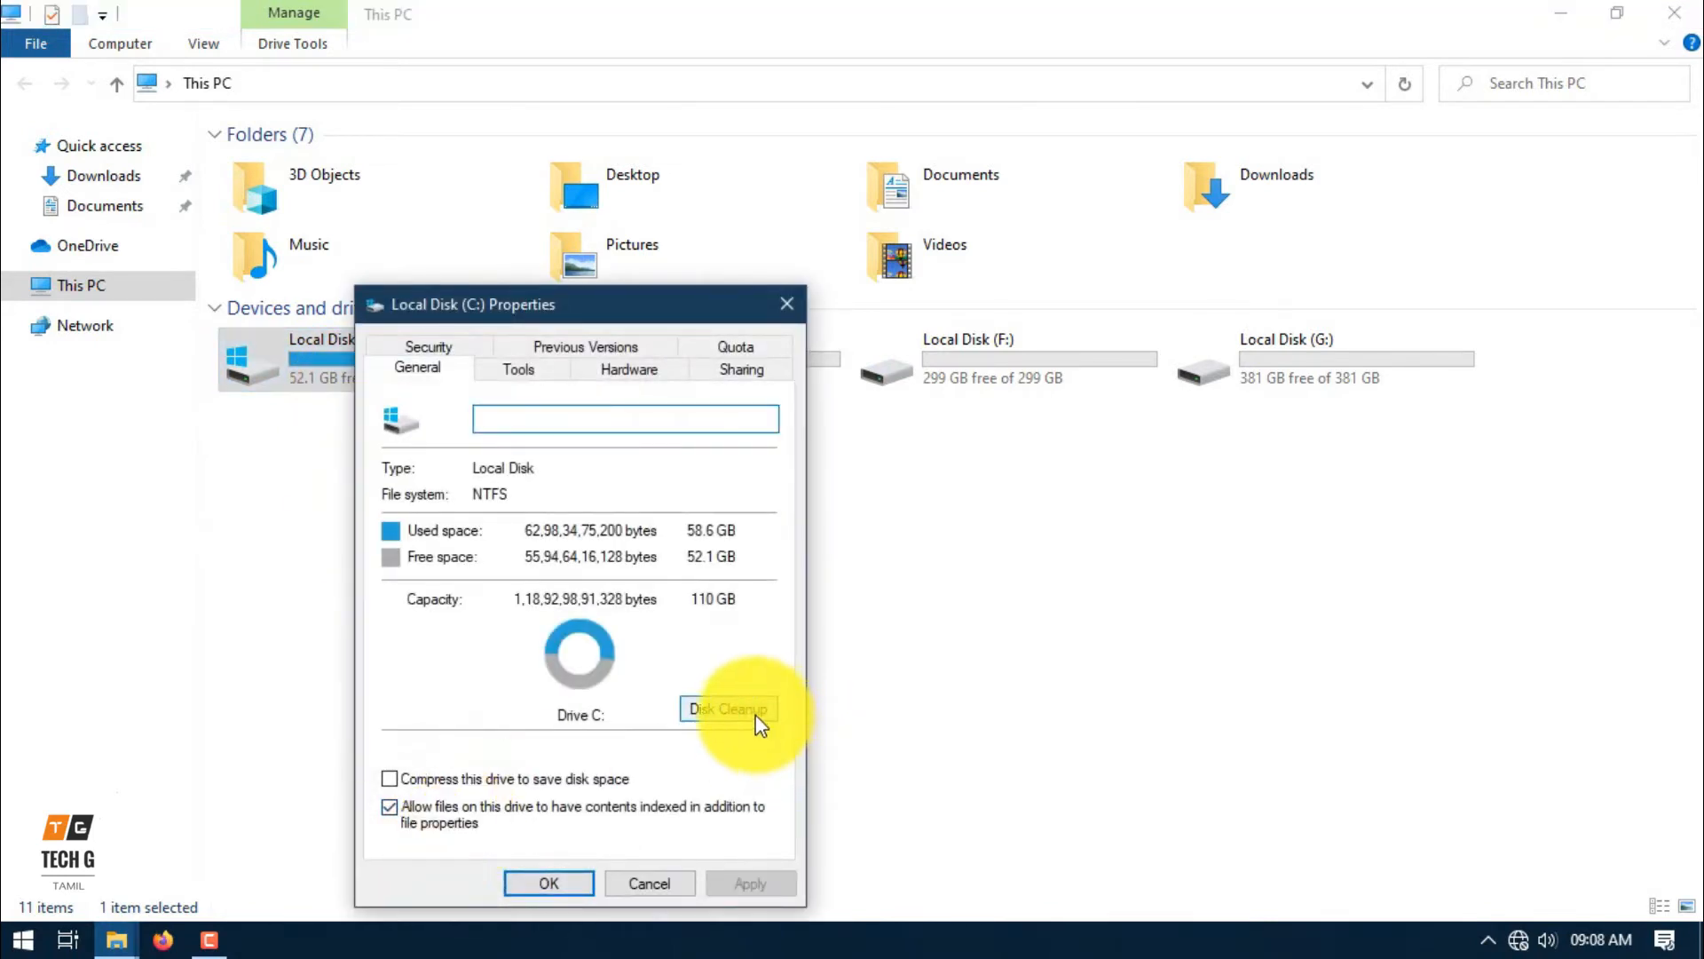
click(726, 708)
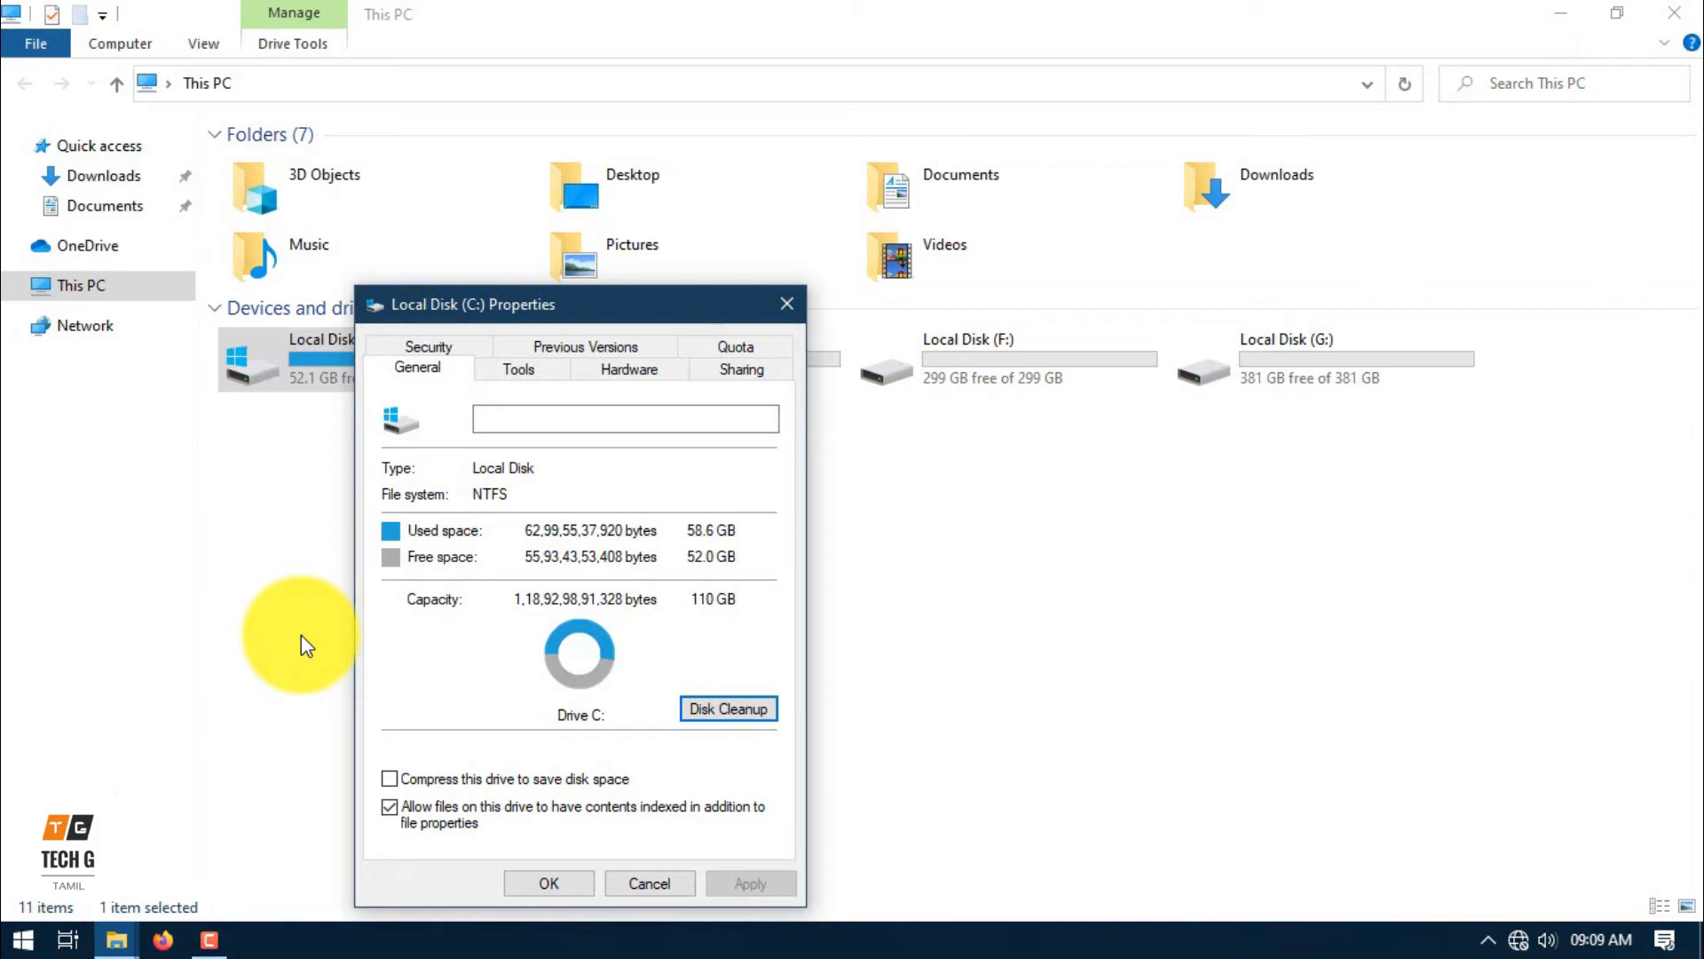
Let Disk Cleanup scan C: and list up to 42.5 GB of removable files.
click(727, 708)
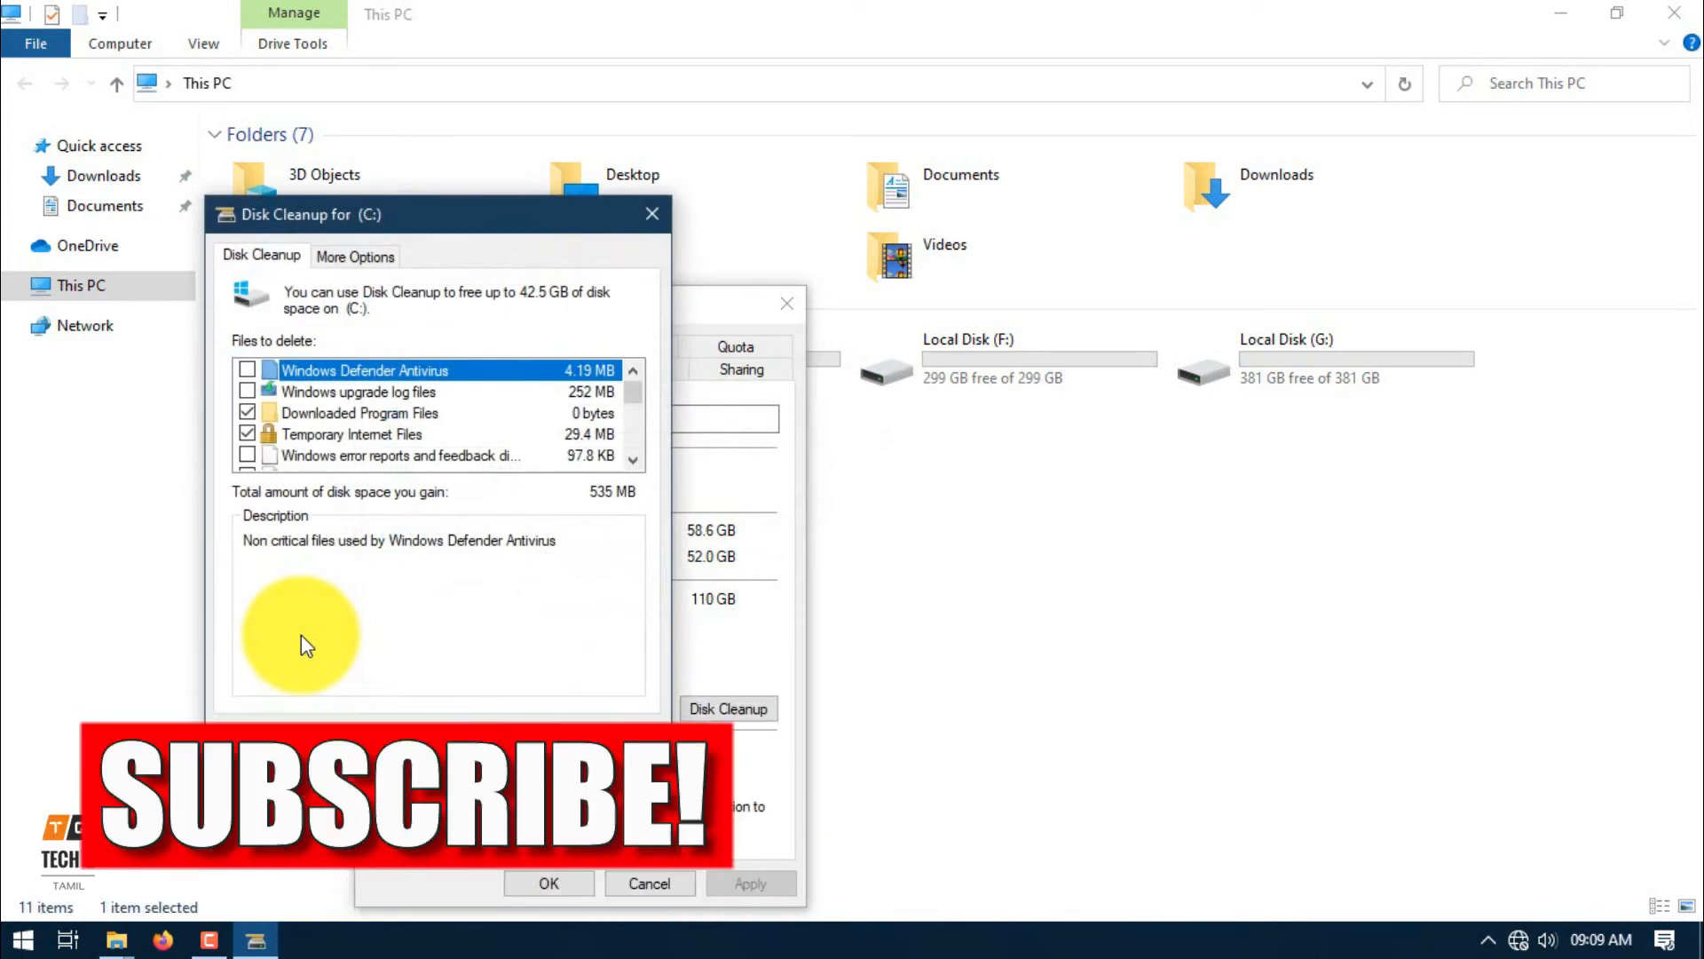
Tick Windows Defender Antivirus, Windows upgrade log files and Windows error reports.
click(247, 370)
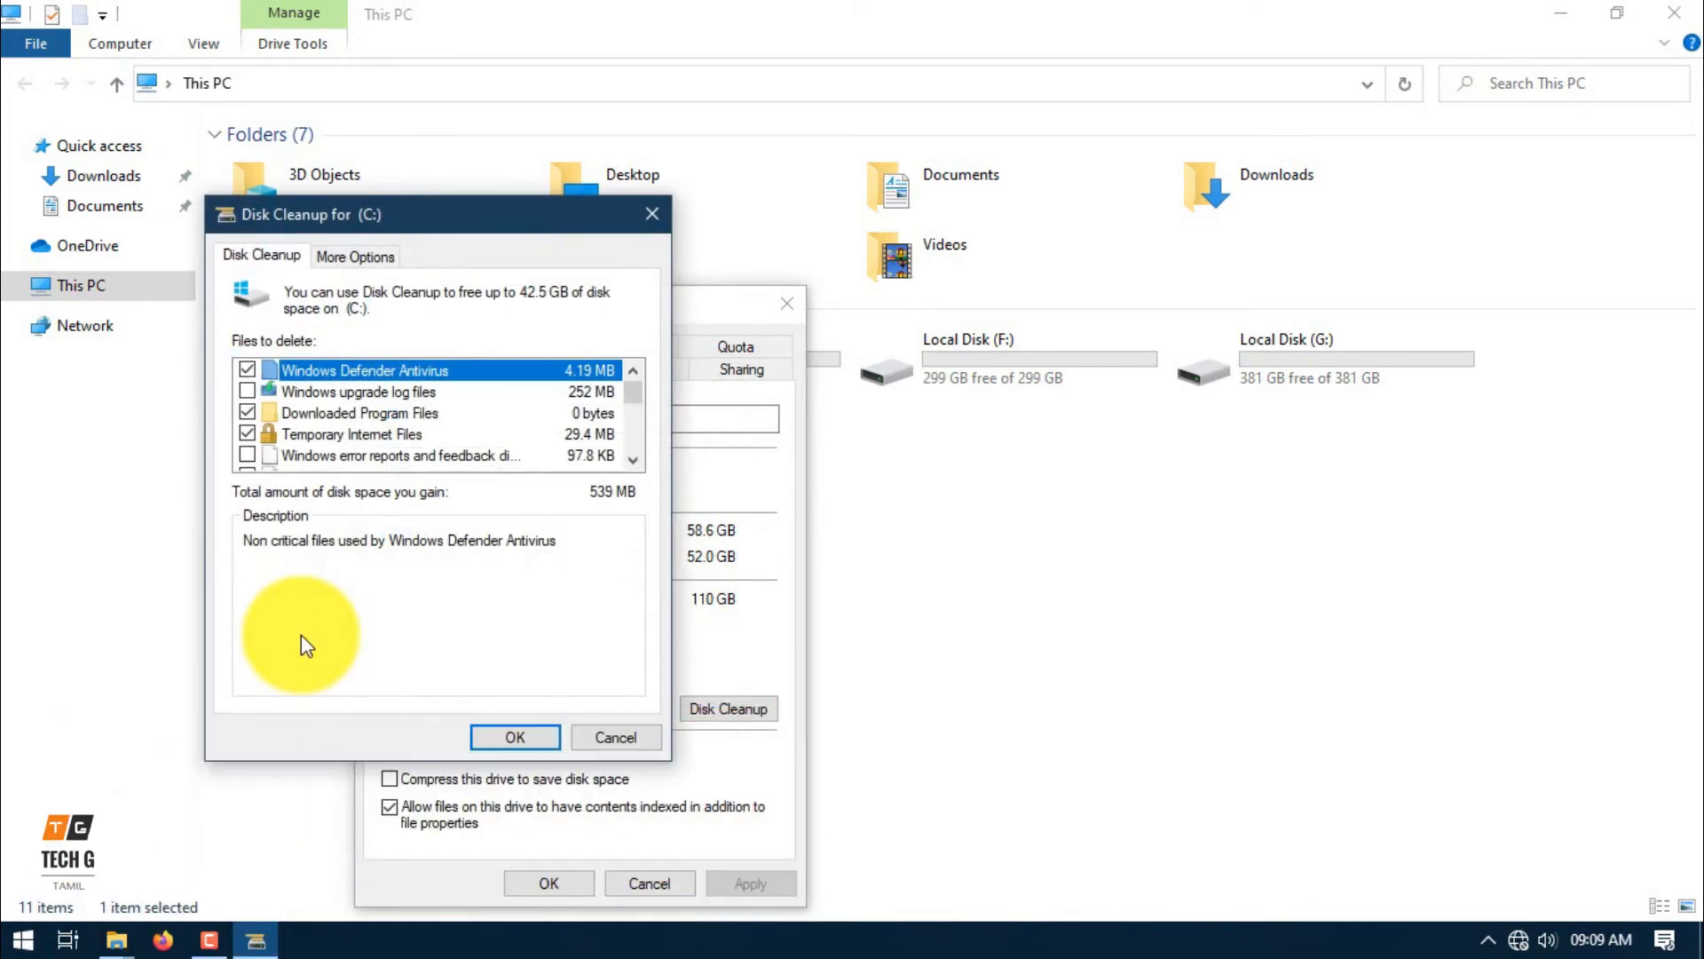
click(247, 391)
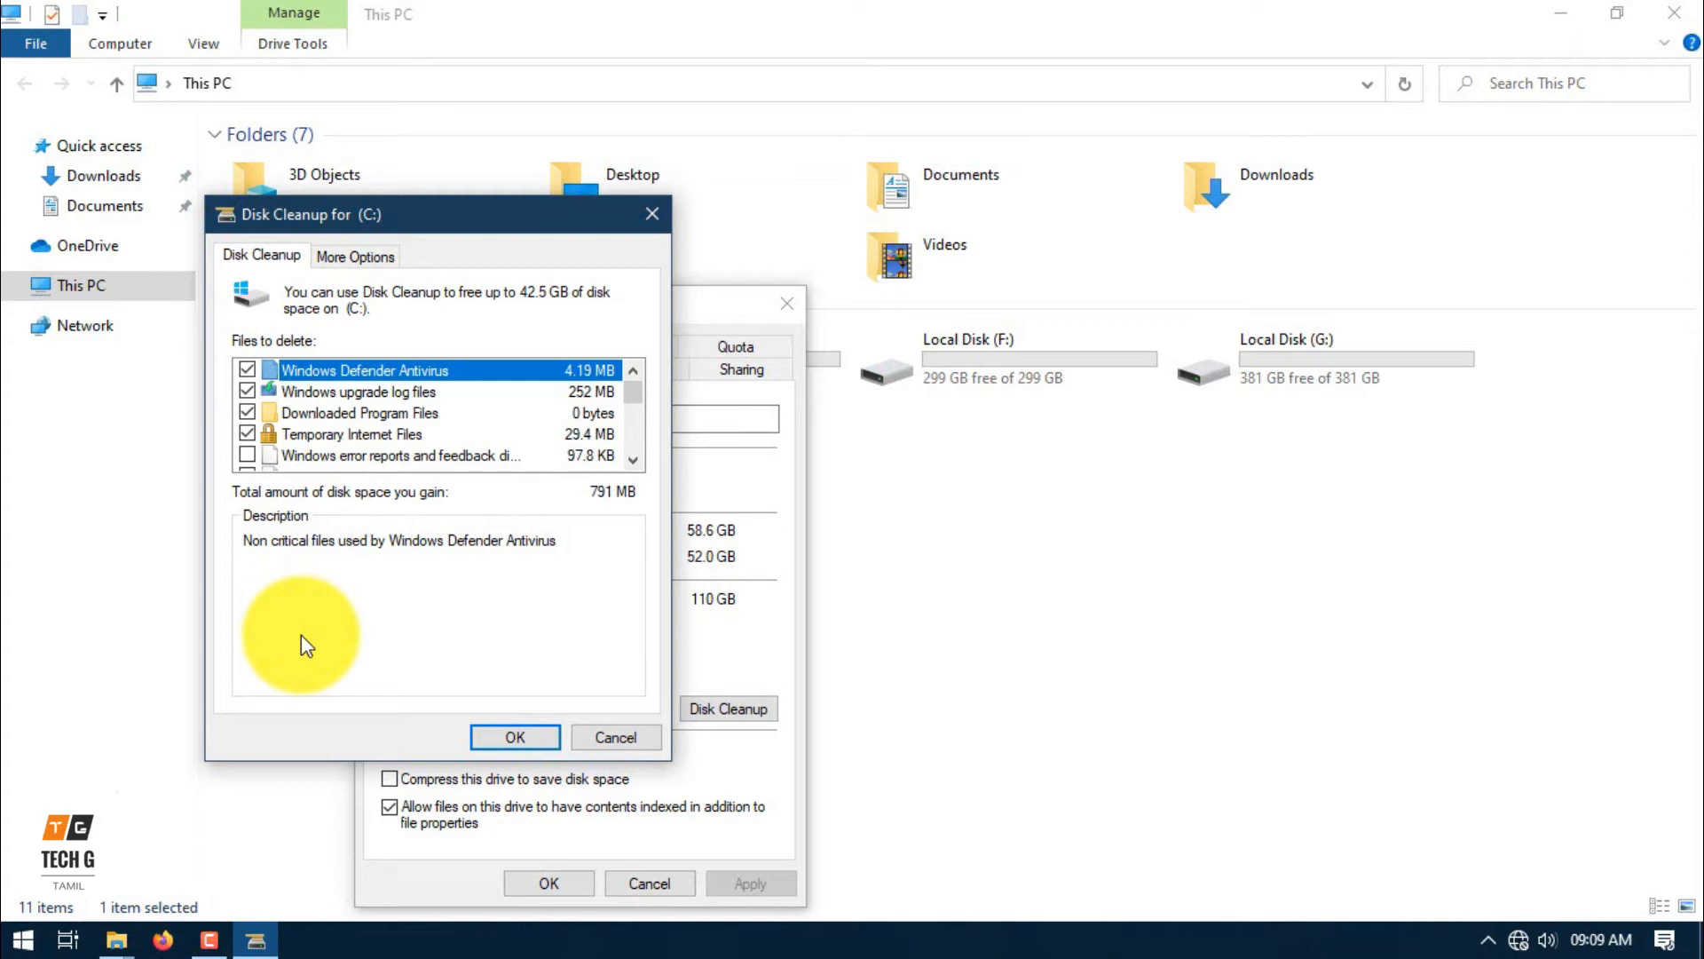
click(248, 455)
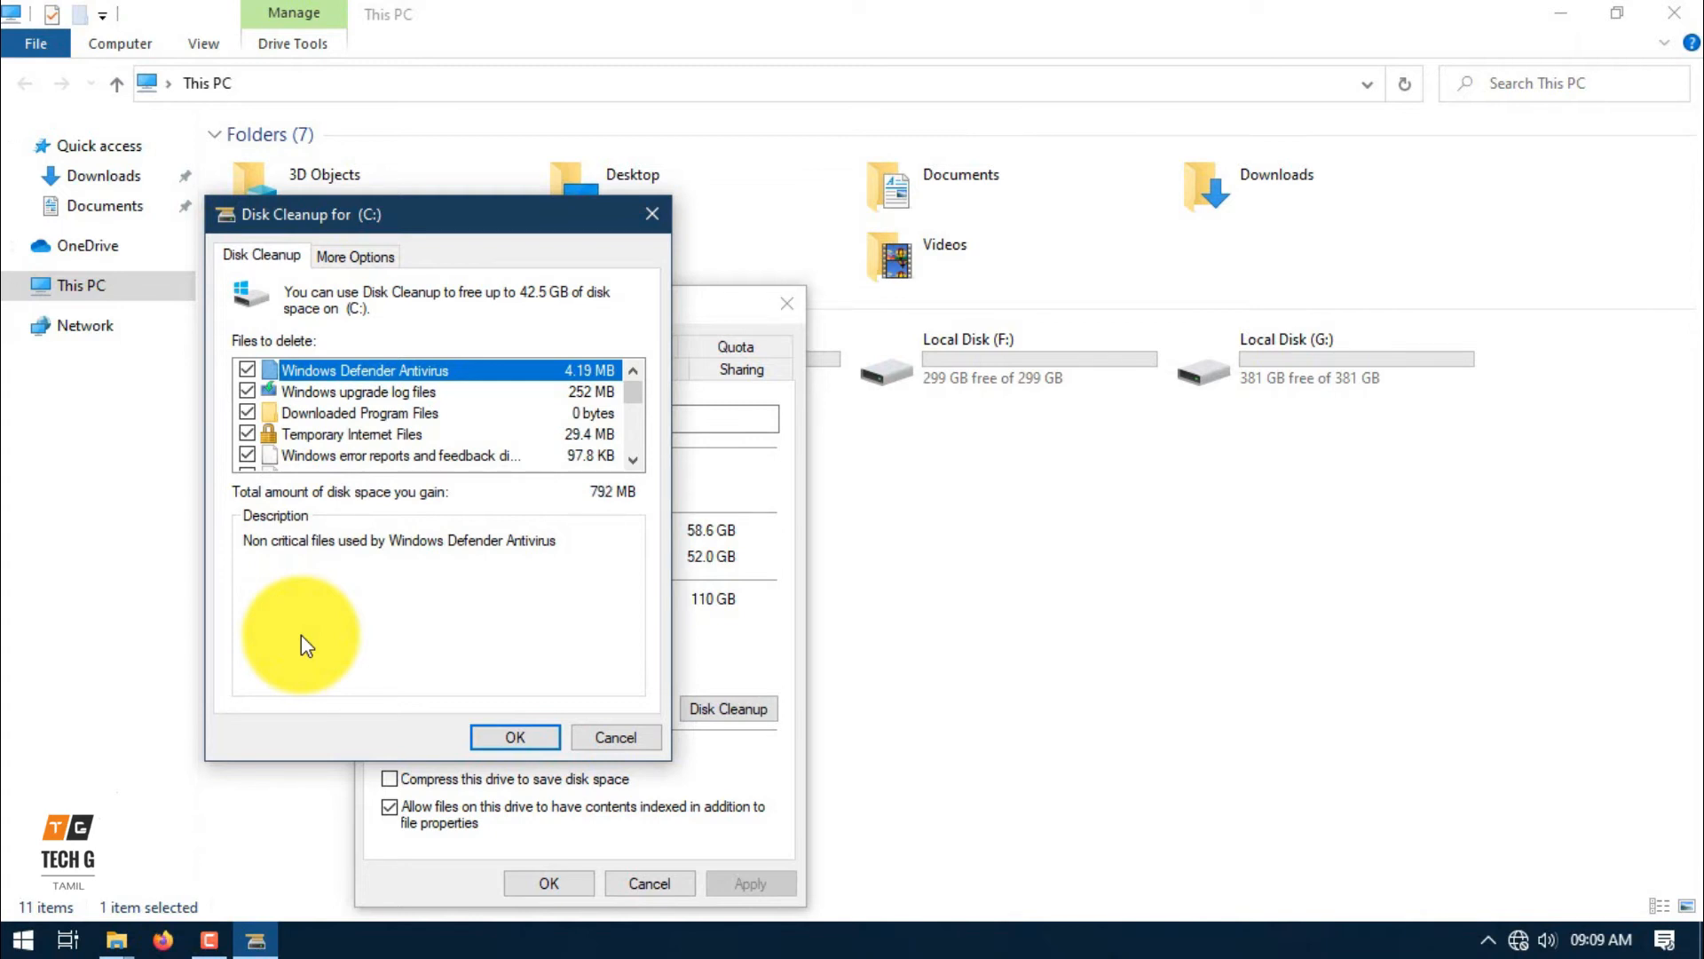
Tick Previous Windows installation(s) and further categories, totalling 42.4 GB.
scroll(down, 3)
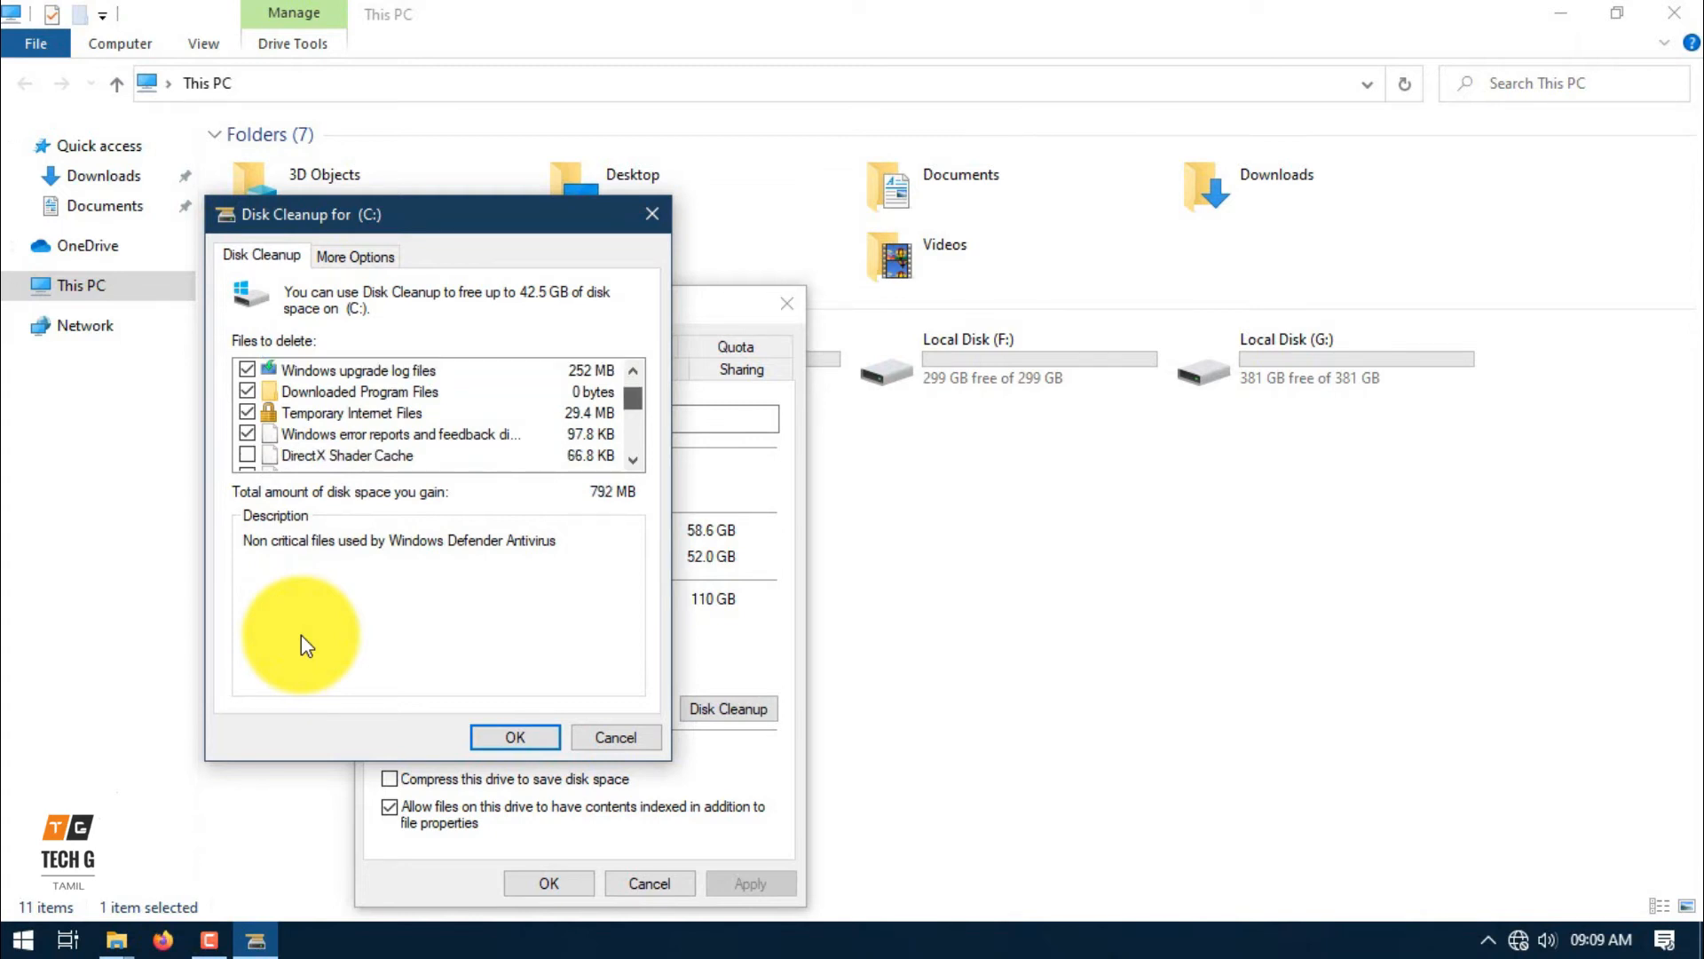
scroll(down, 3)
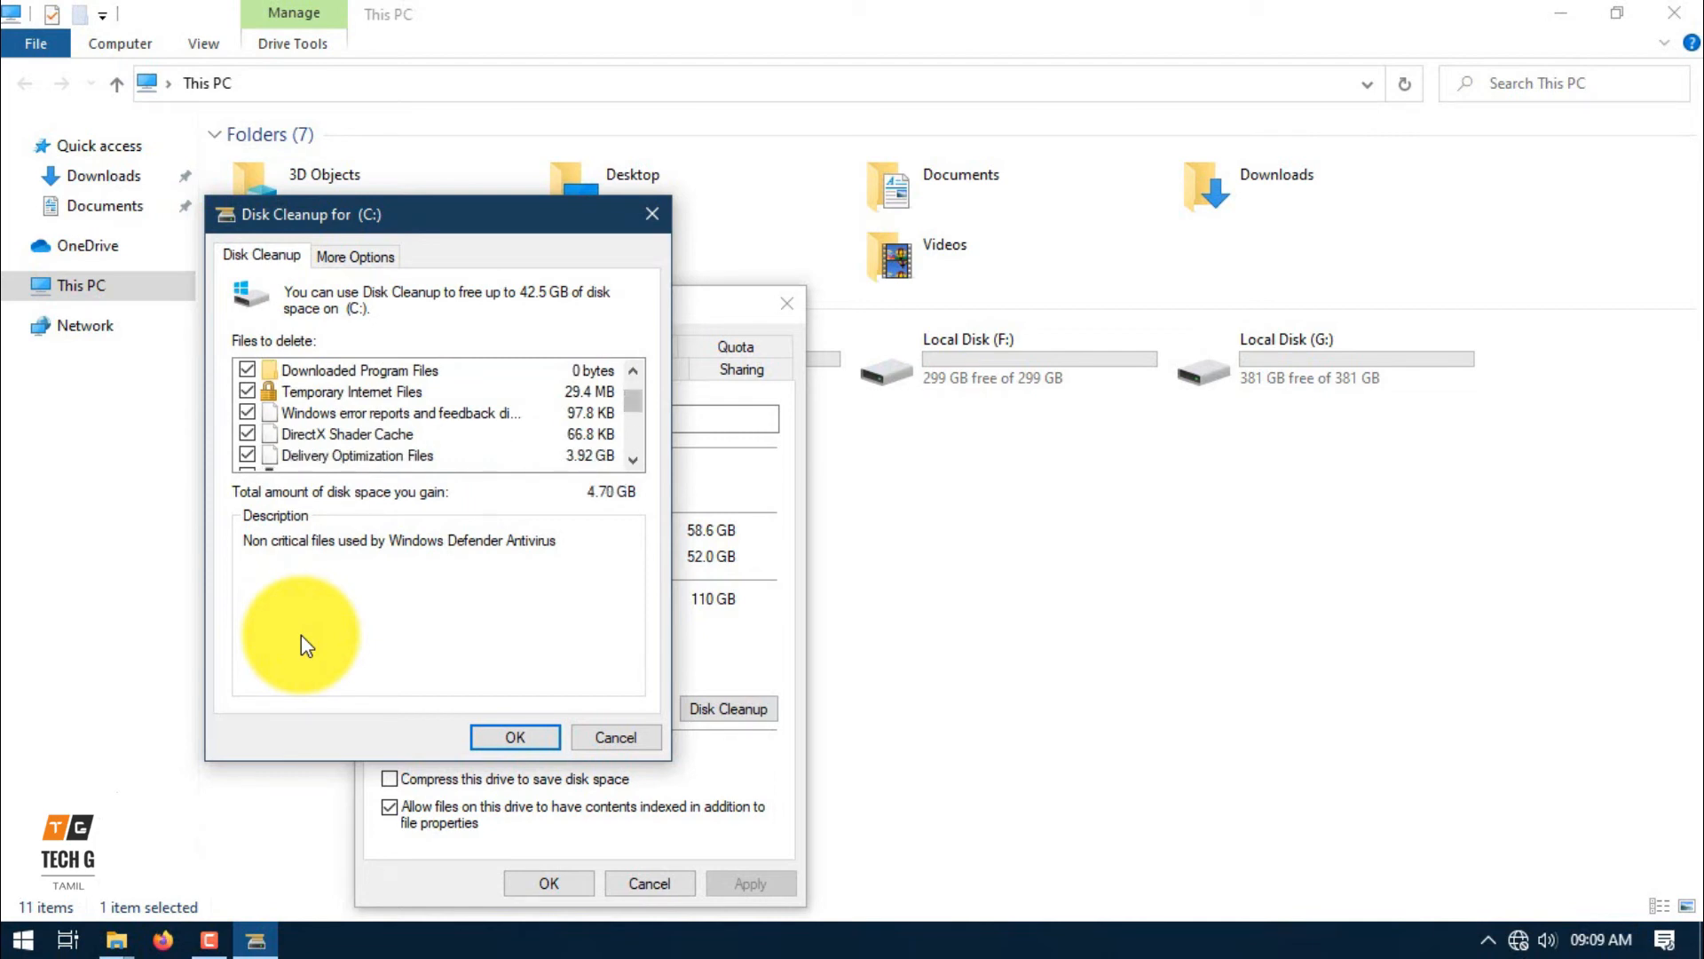
scroll(down, 3)
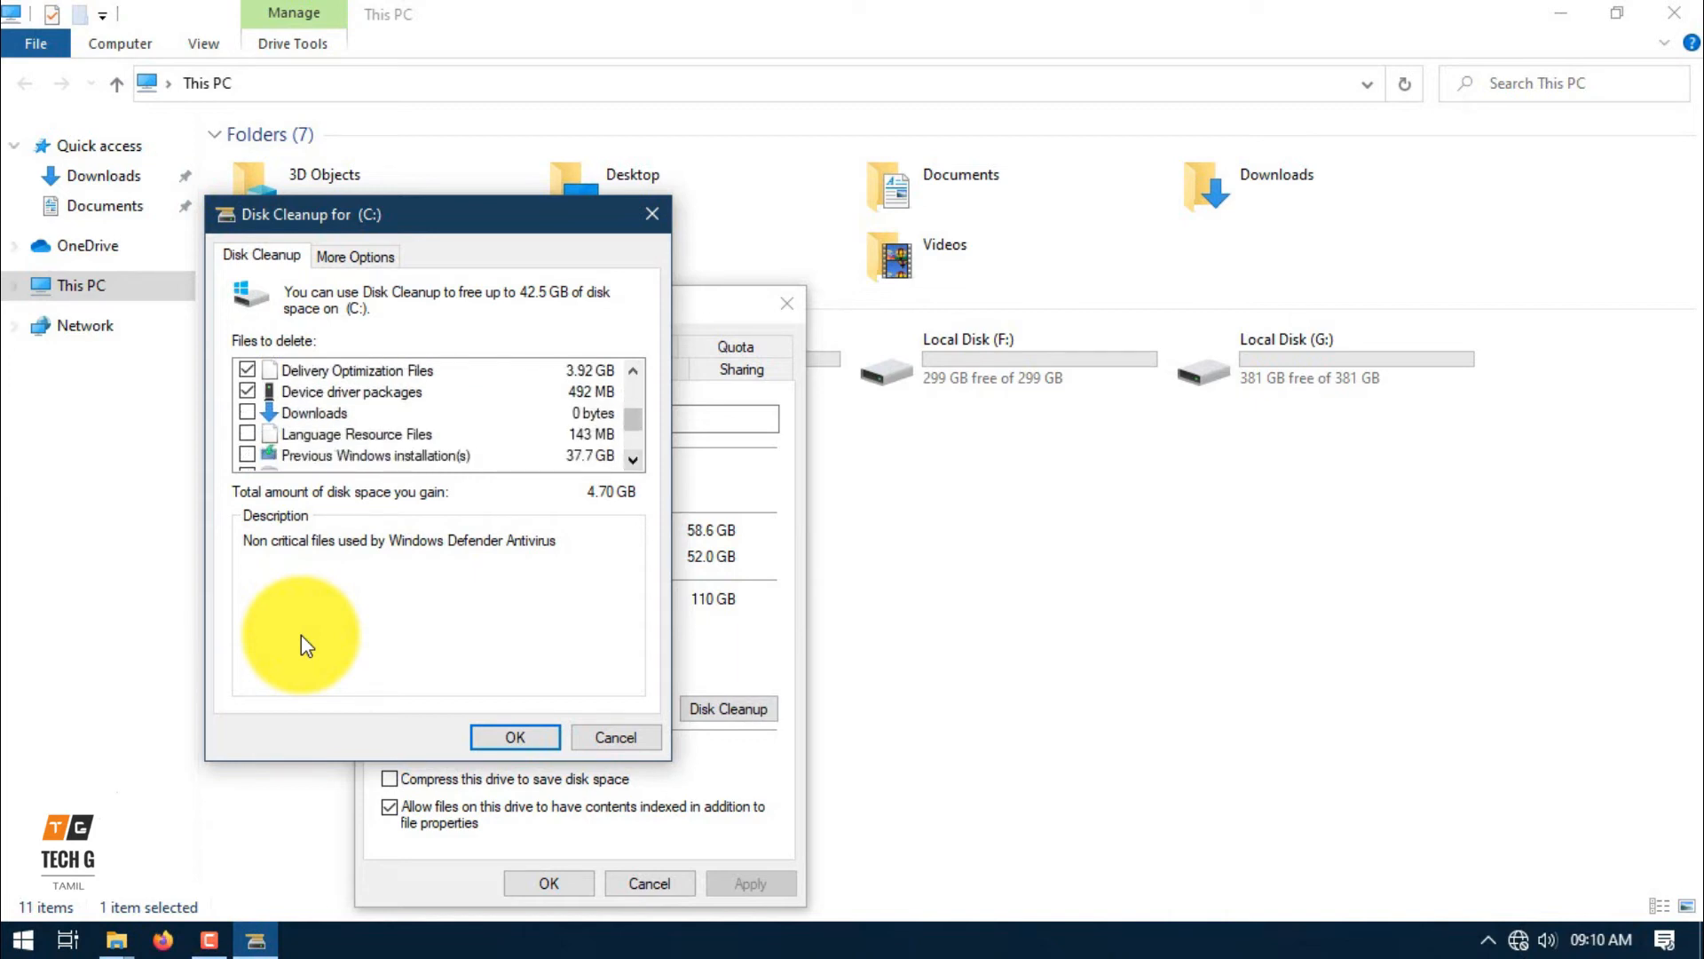
click(247, 455)
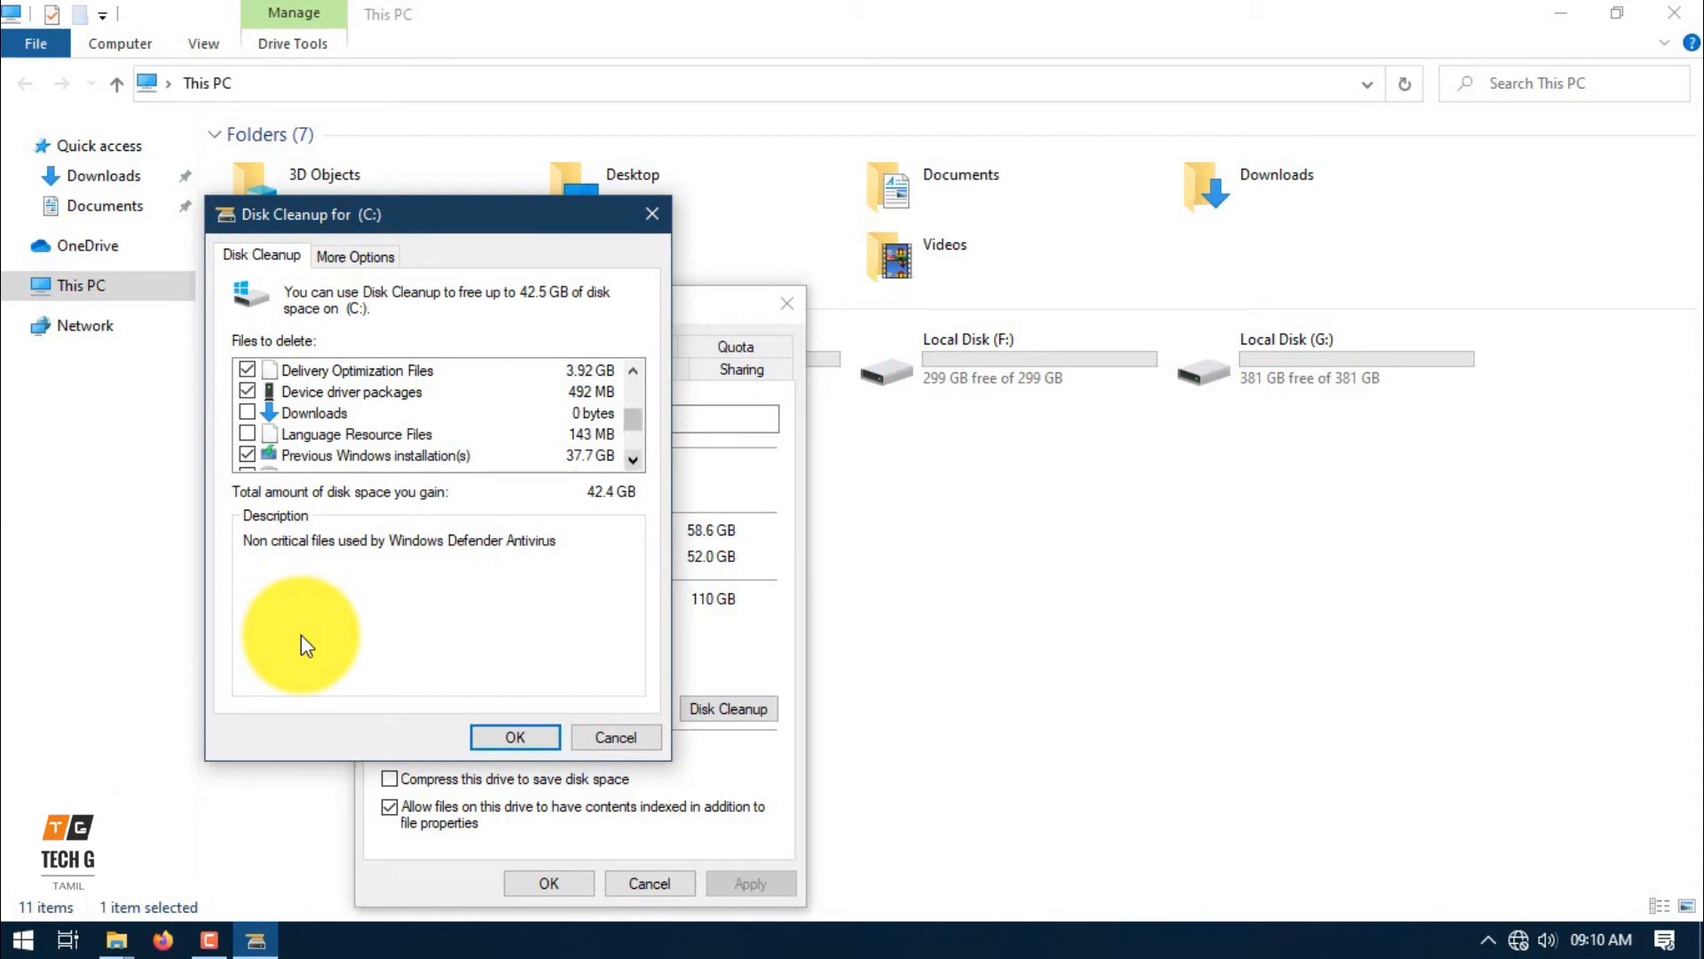
scroll(down, 3)
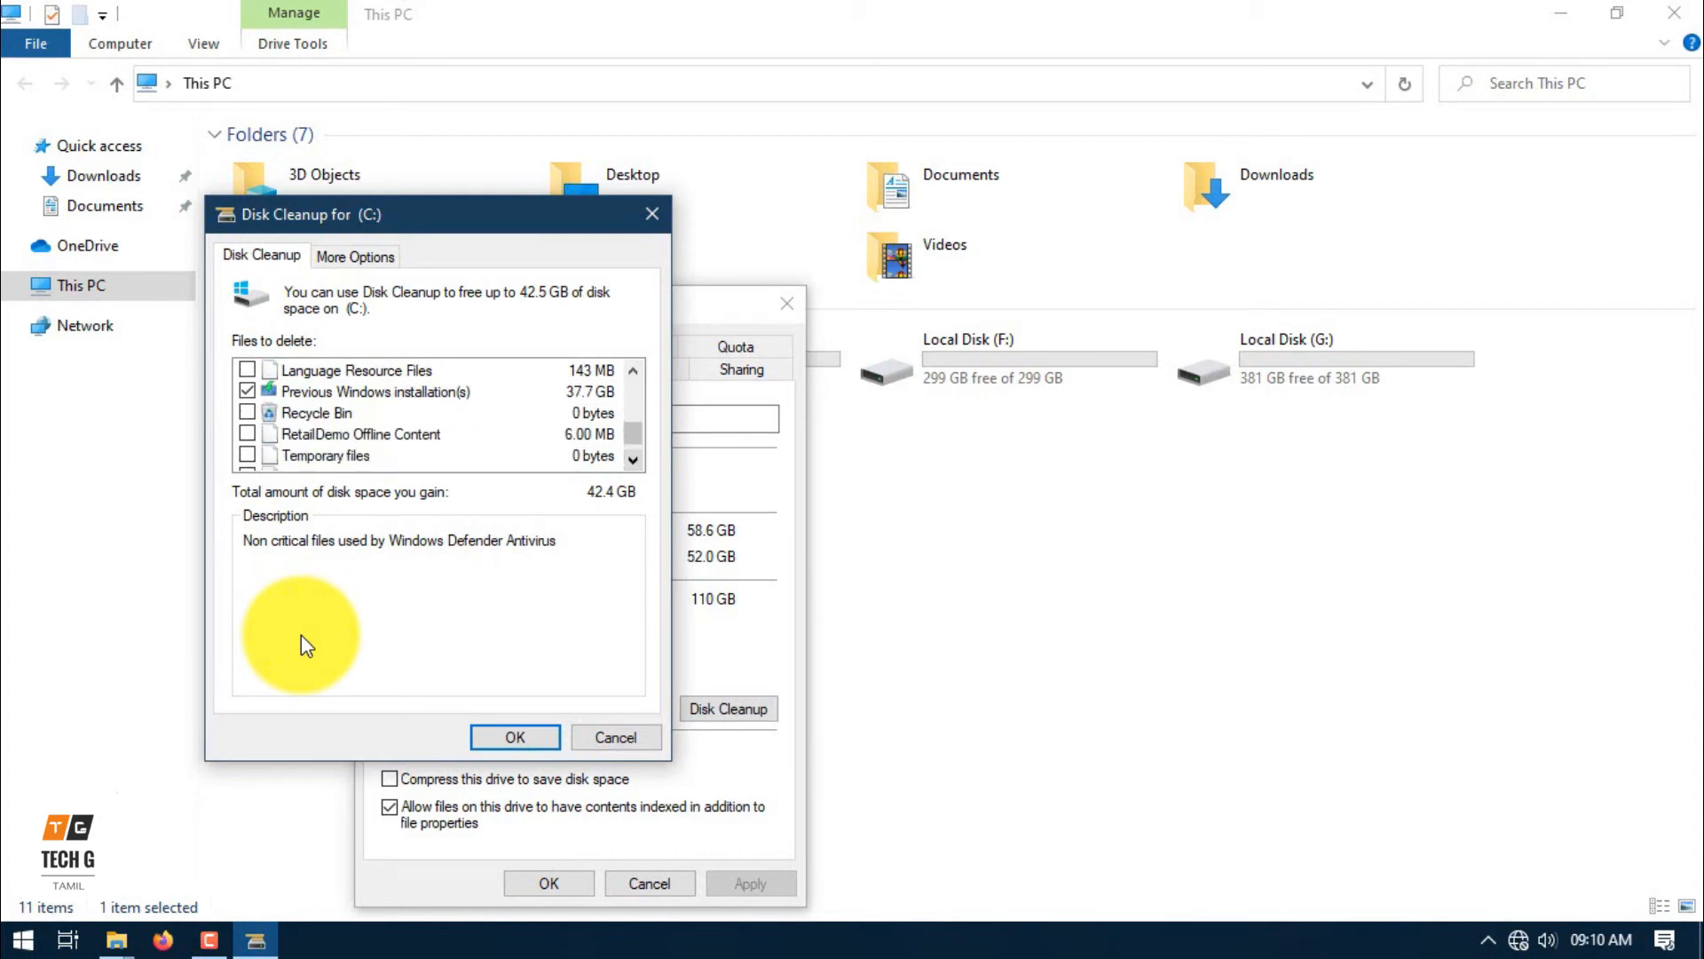
click(247, 434)
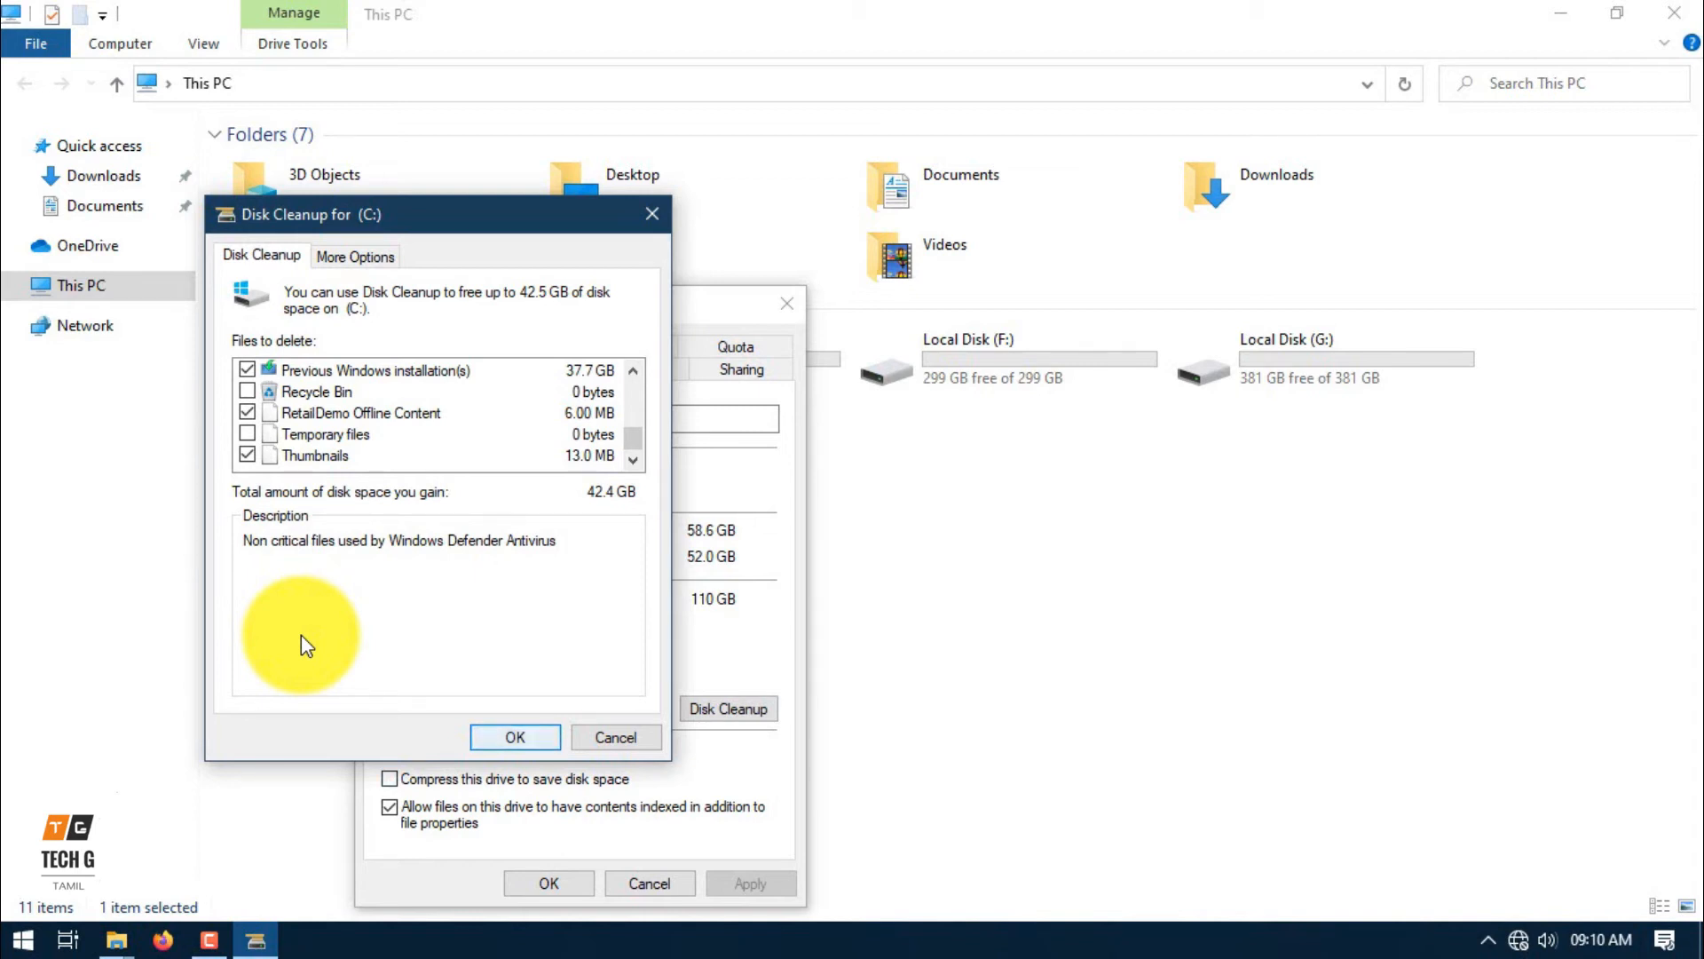
Confirm permanently deleting the selected files with OK and Delete Files.
click(514, 737)
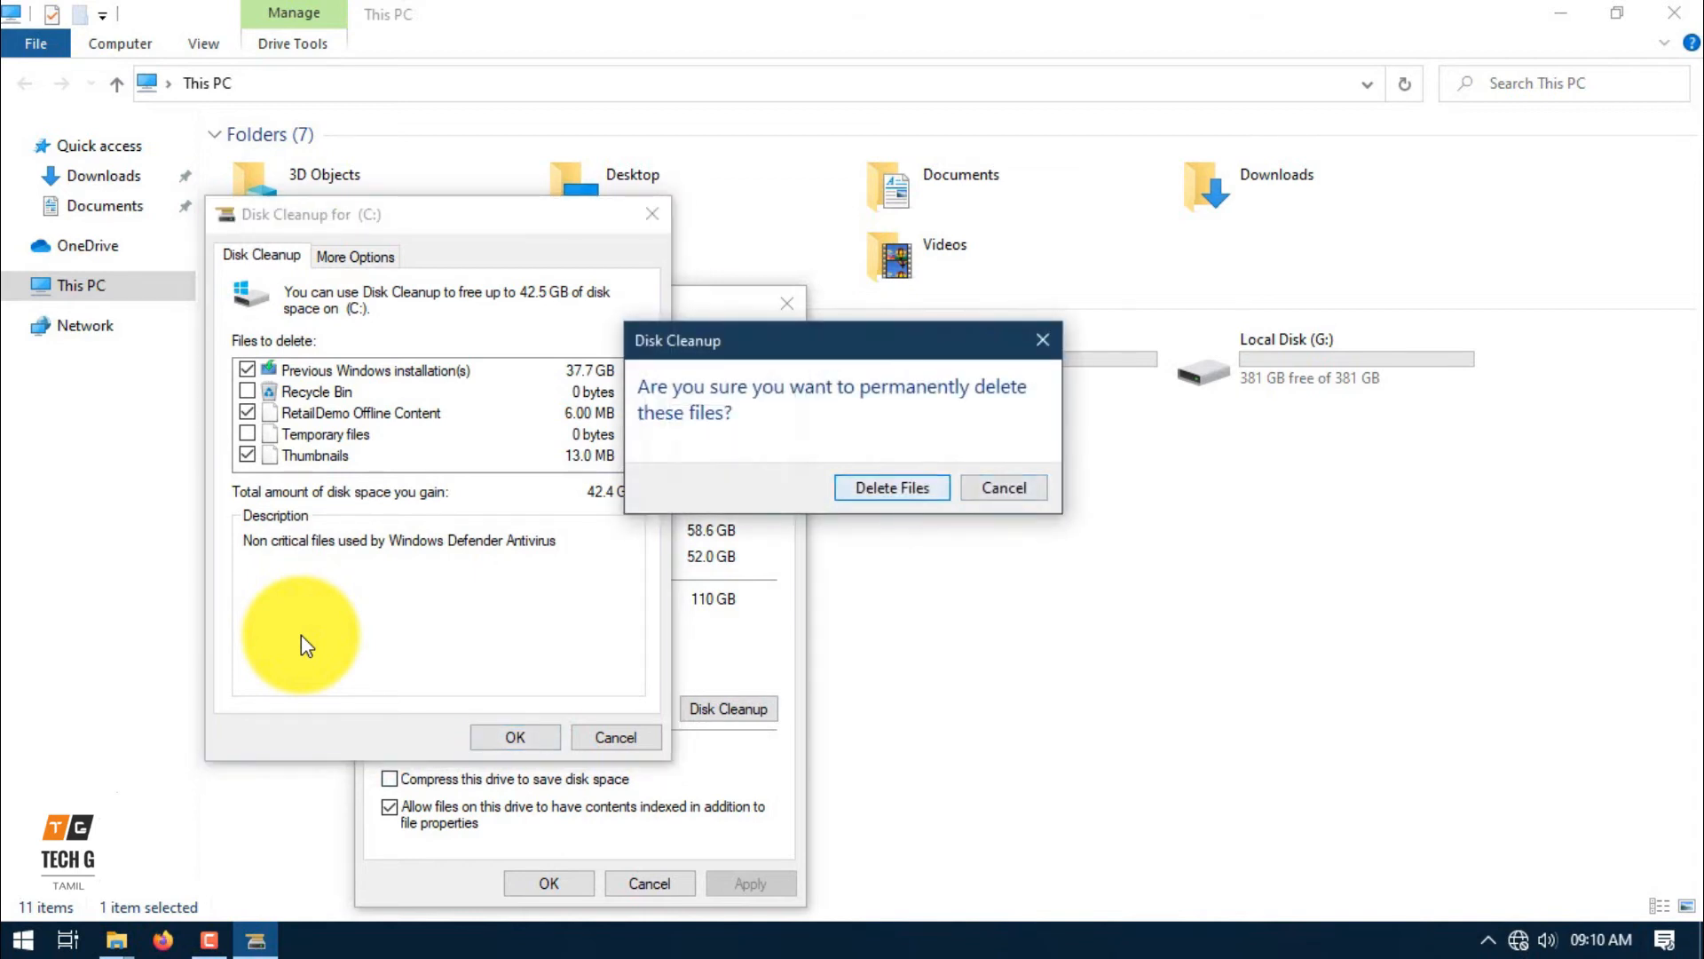
click(890, 487)
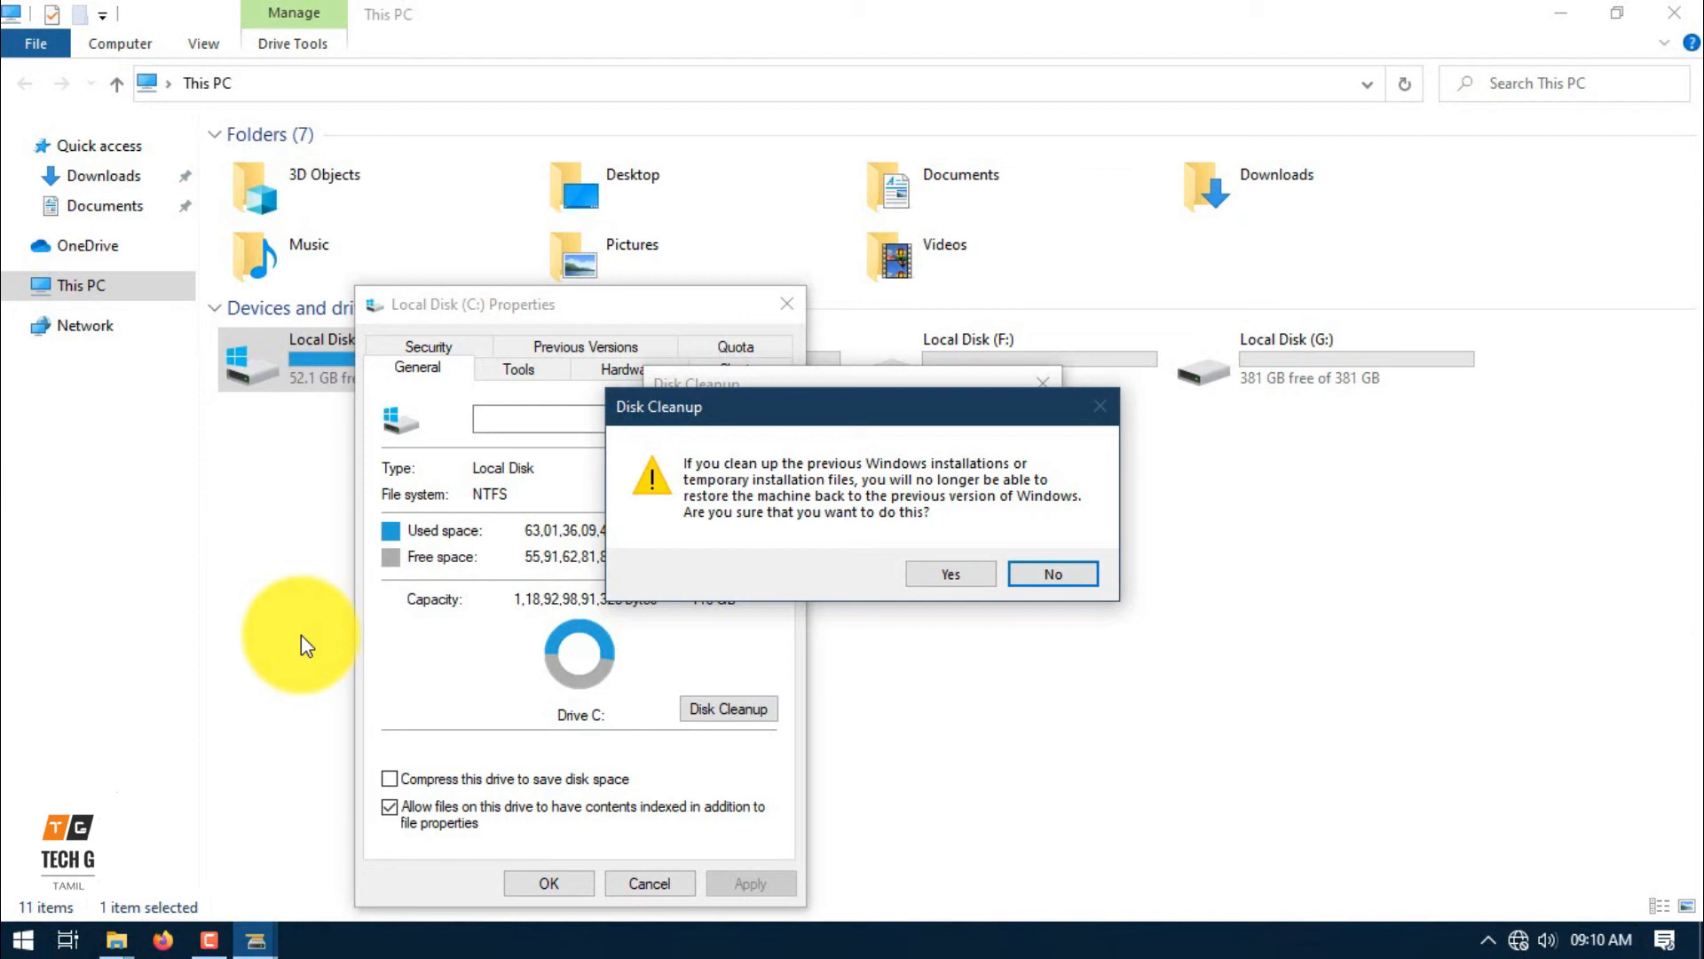
Accept removing previous Windows installations, leaving 86.1 GB free on C:.
click(949, 572)
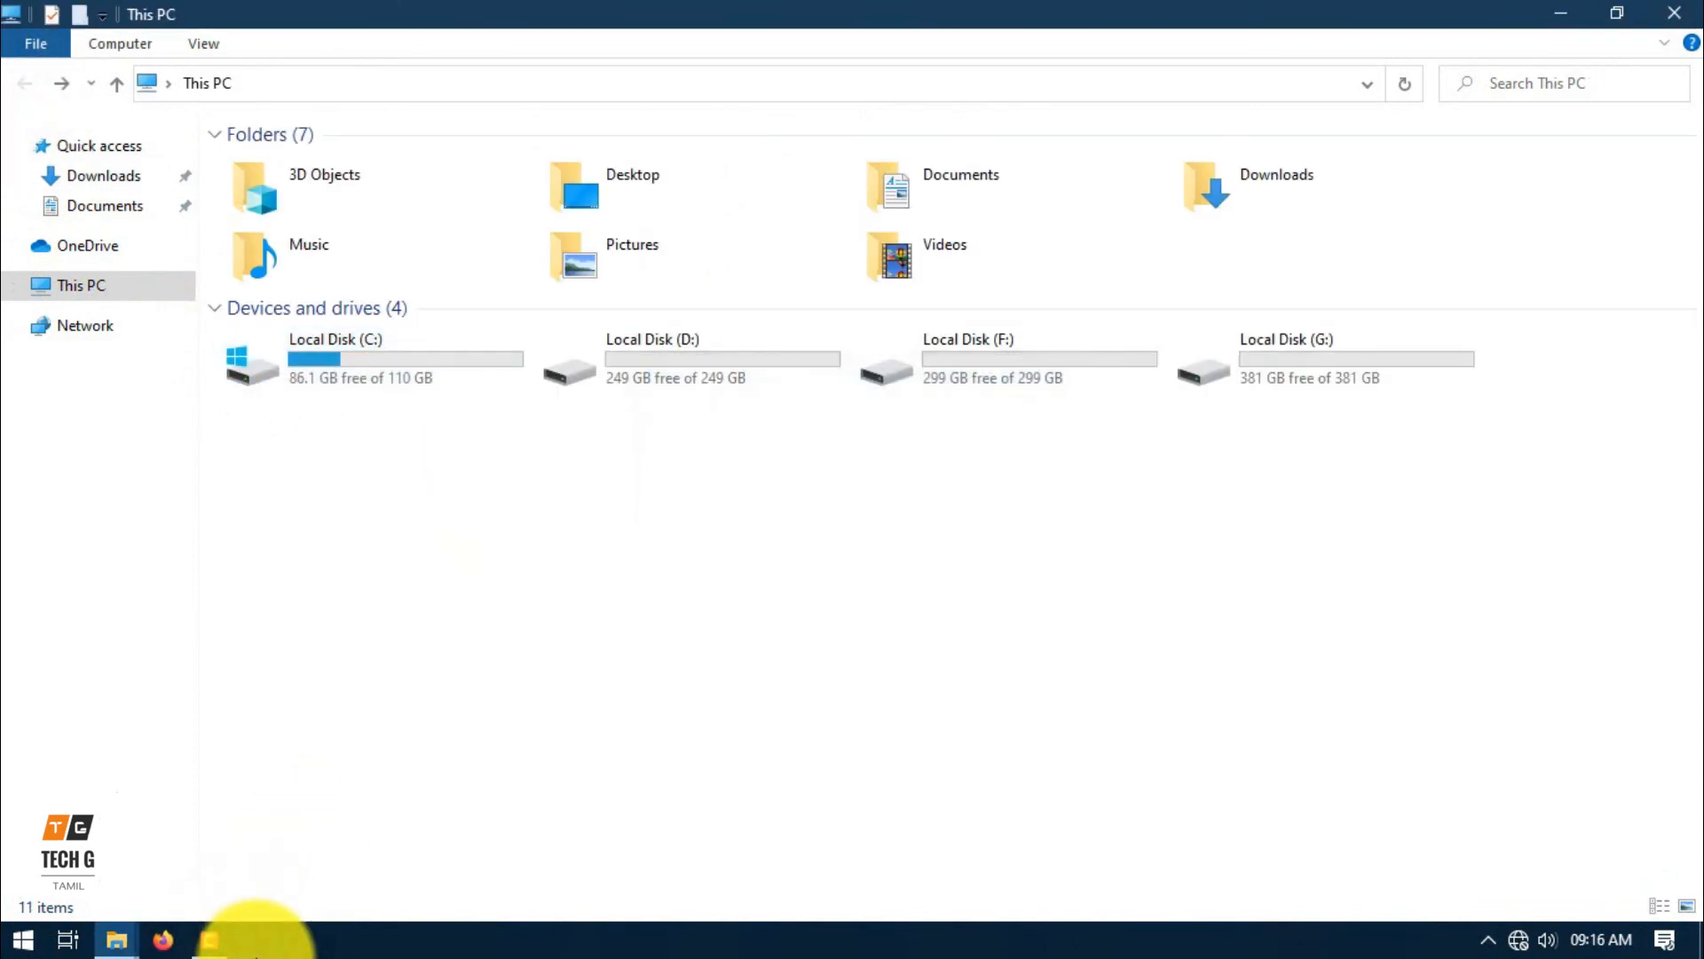
right_click(837, 533)
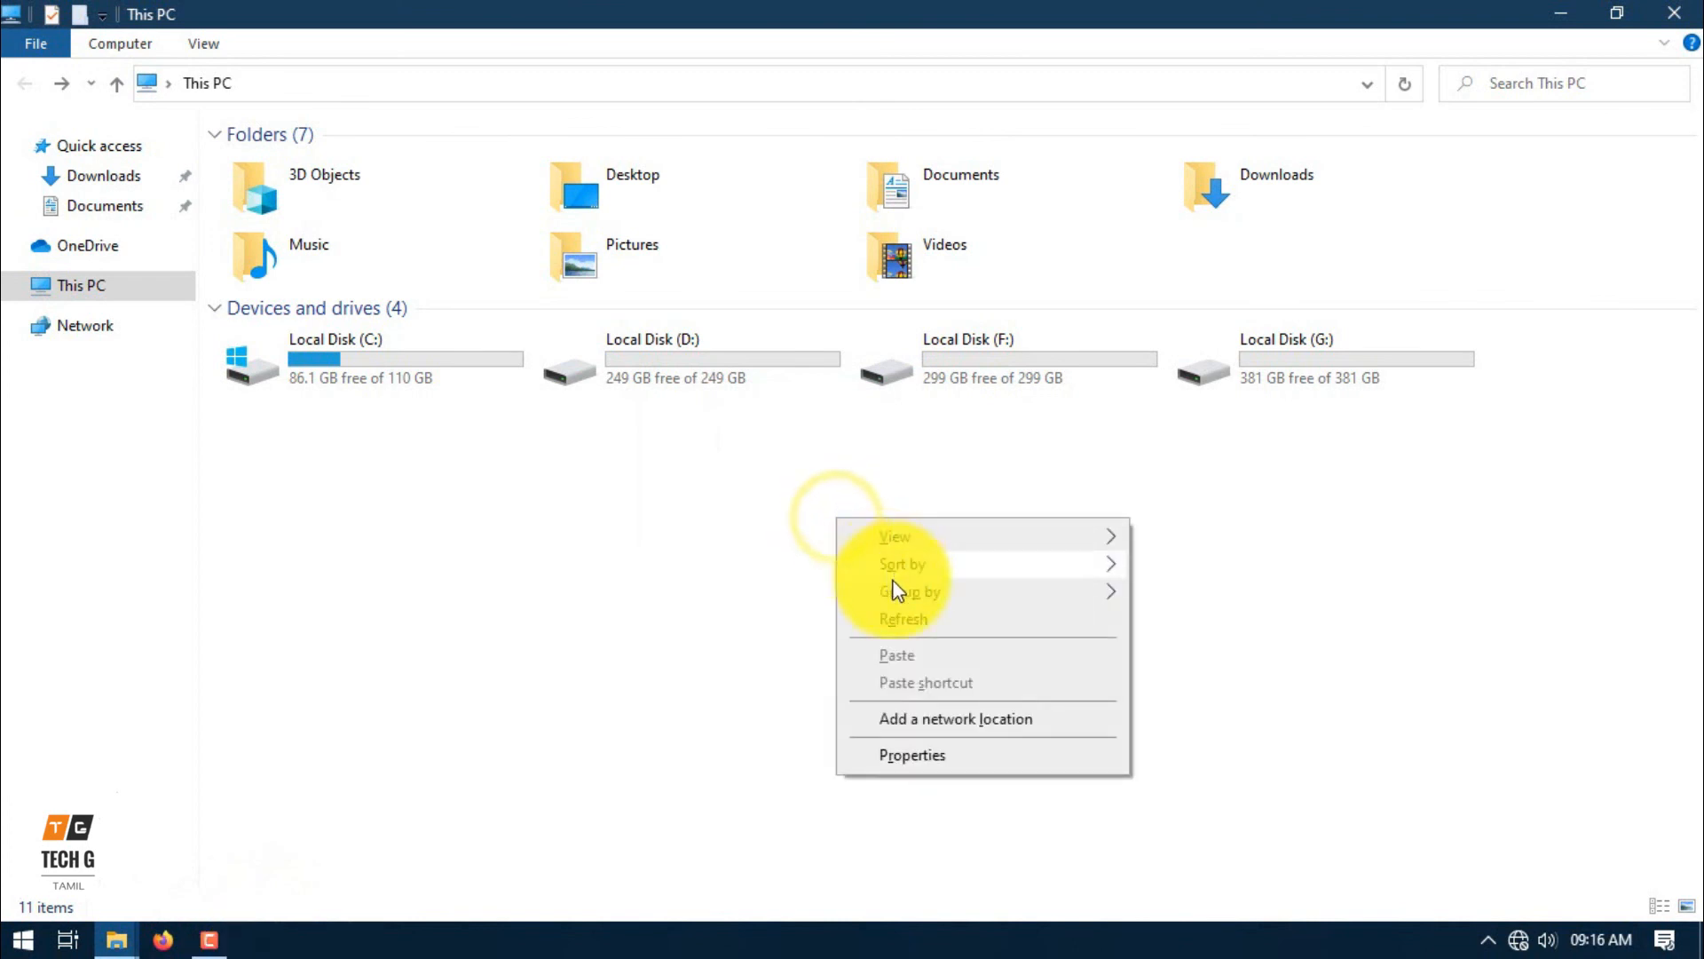
click(369, 358)
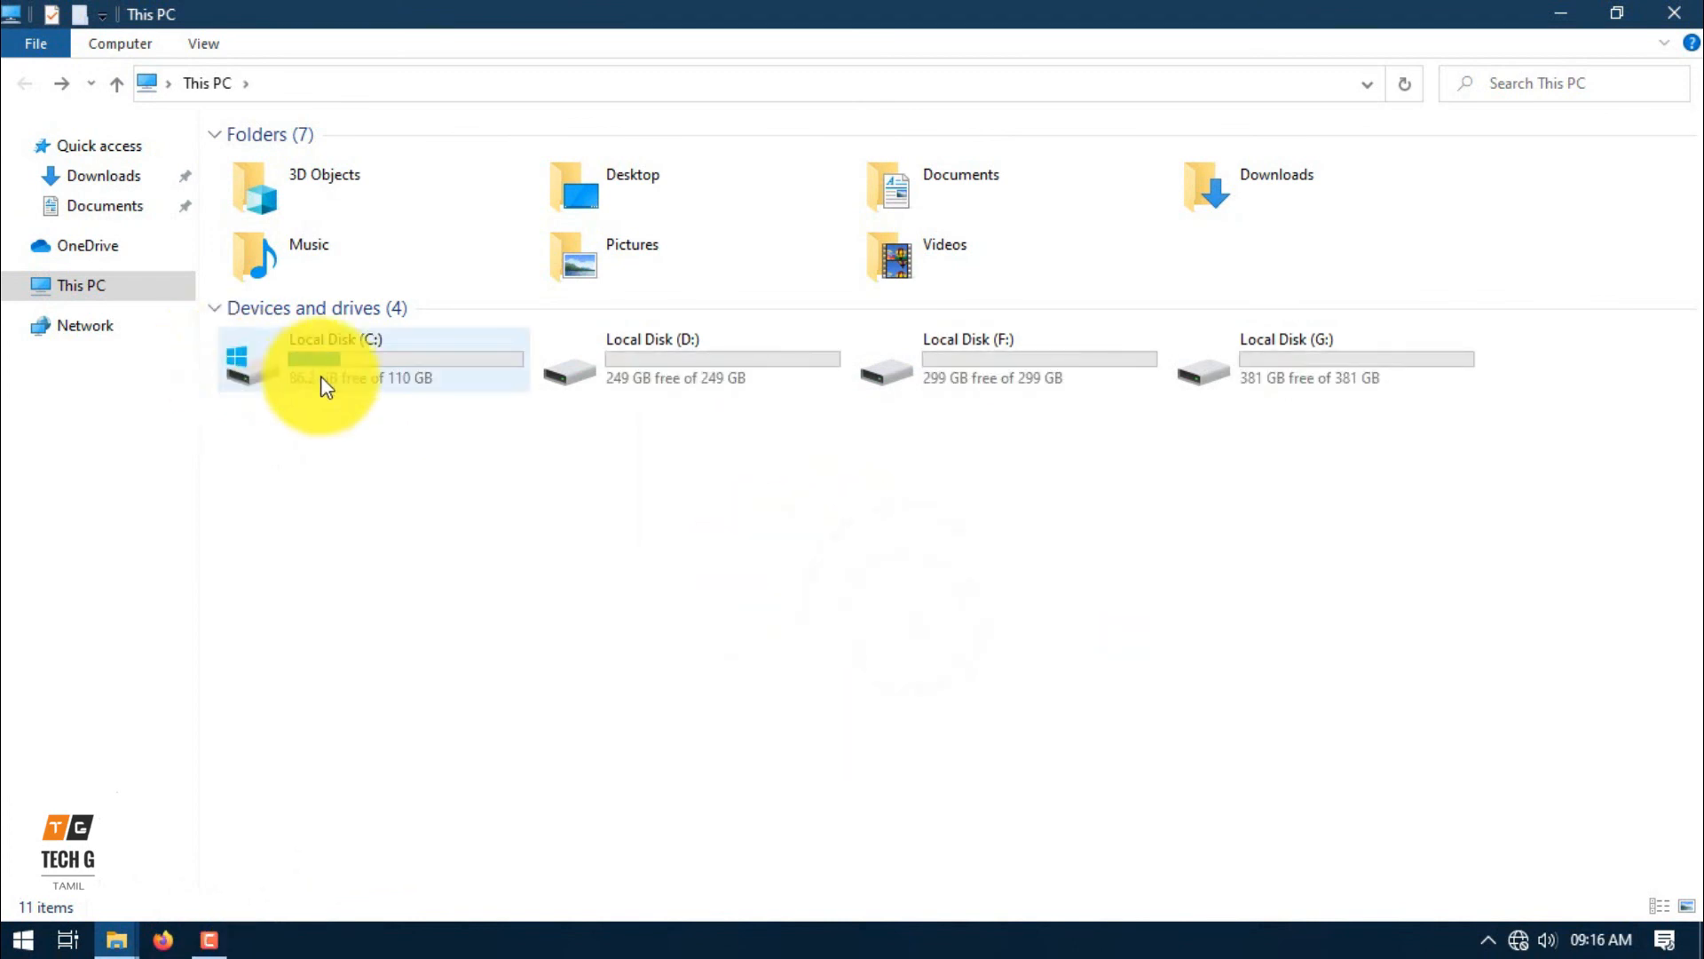
right_click(320, 359)
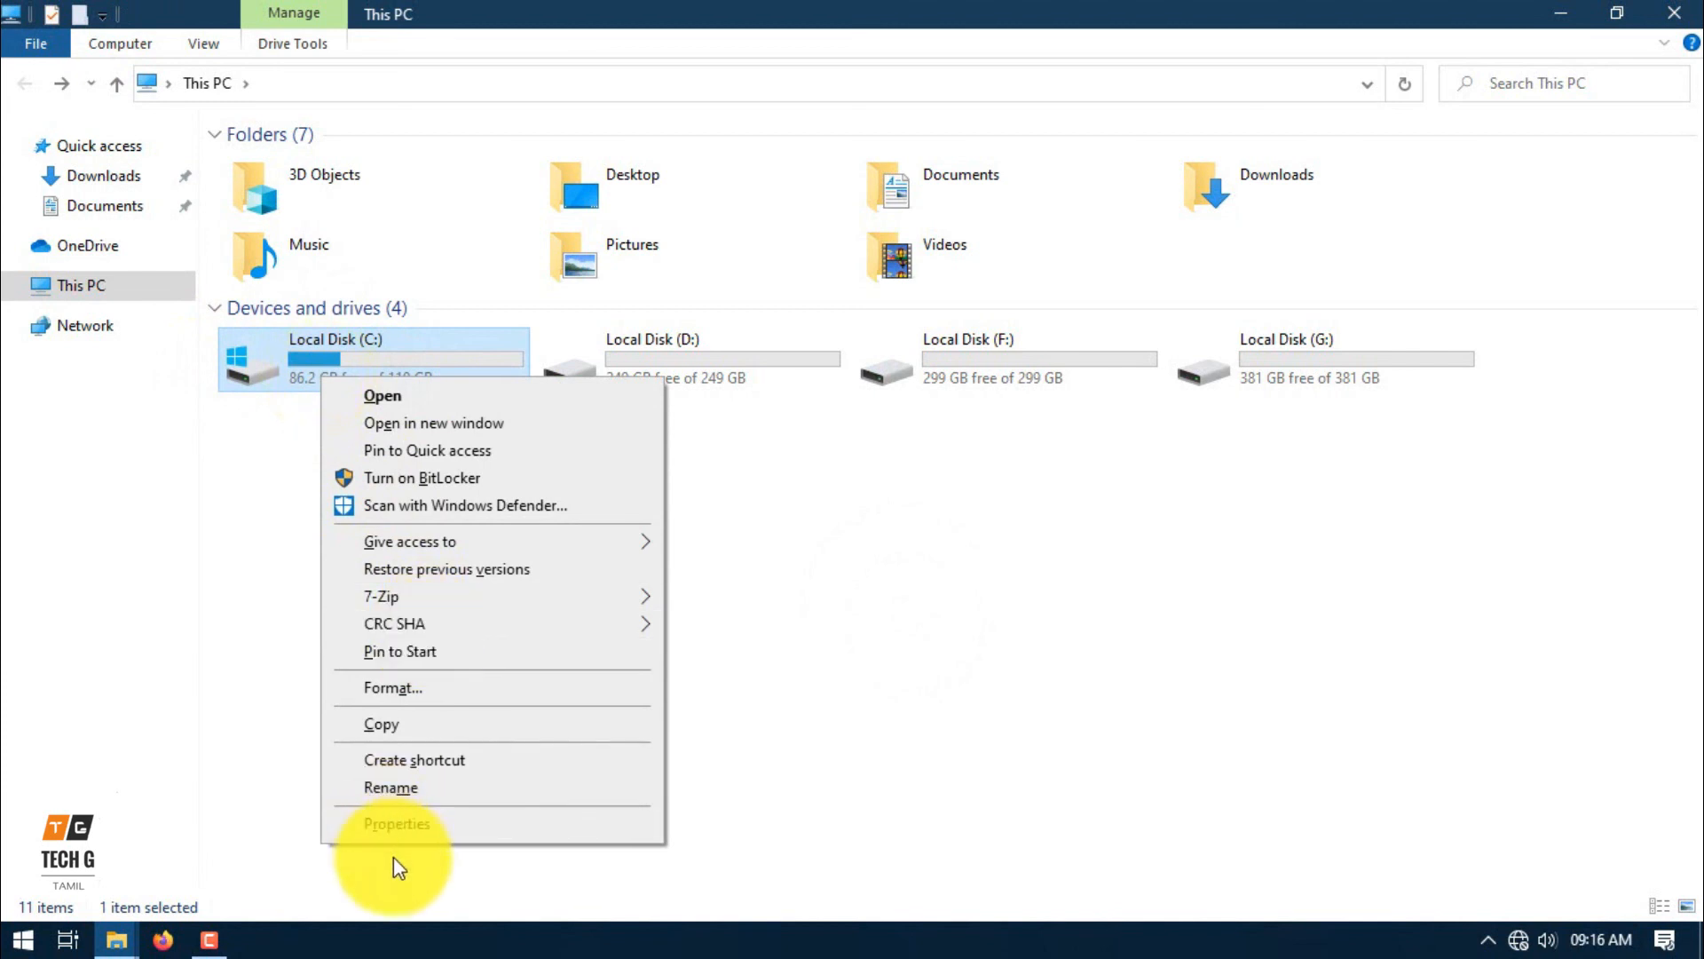
click(397, 823)
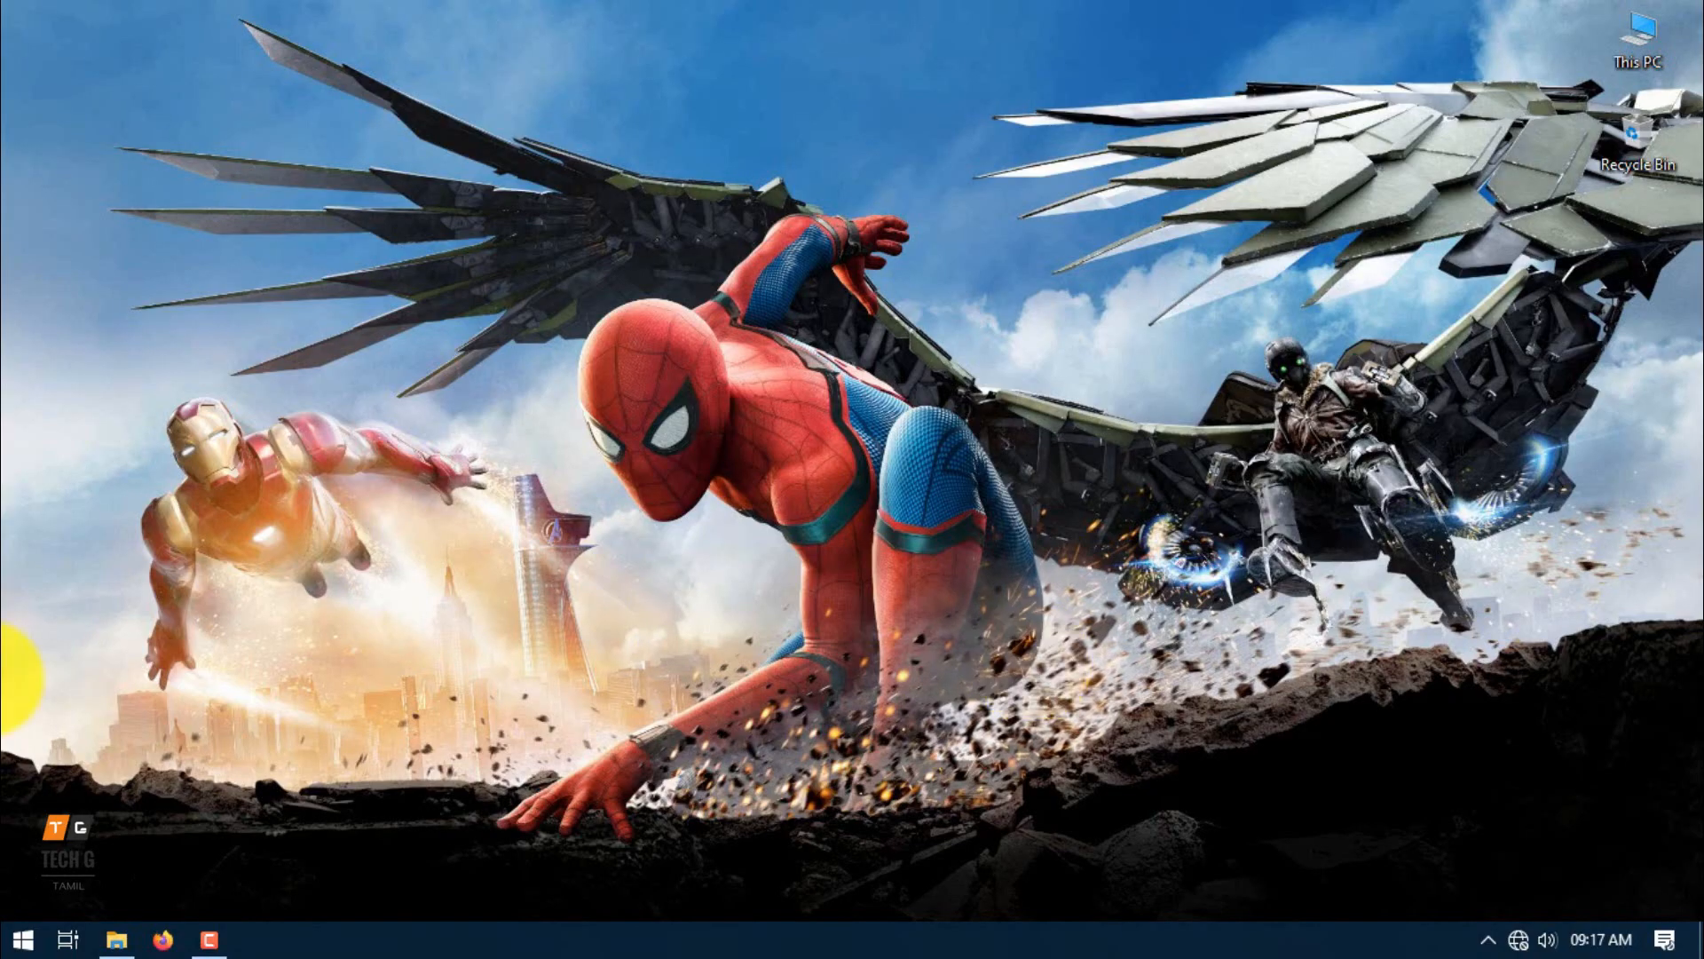
double_click(1641, 28)
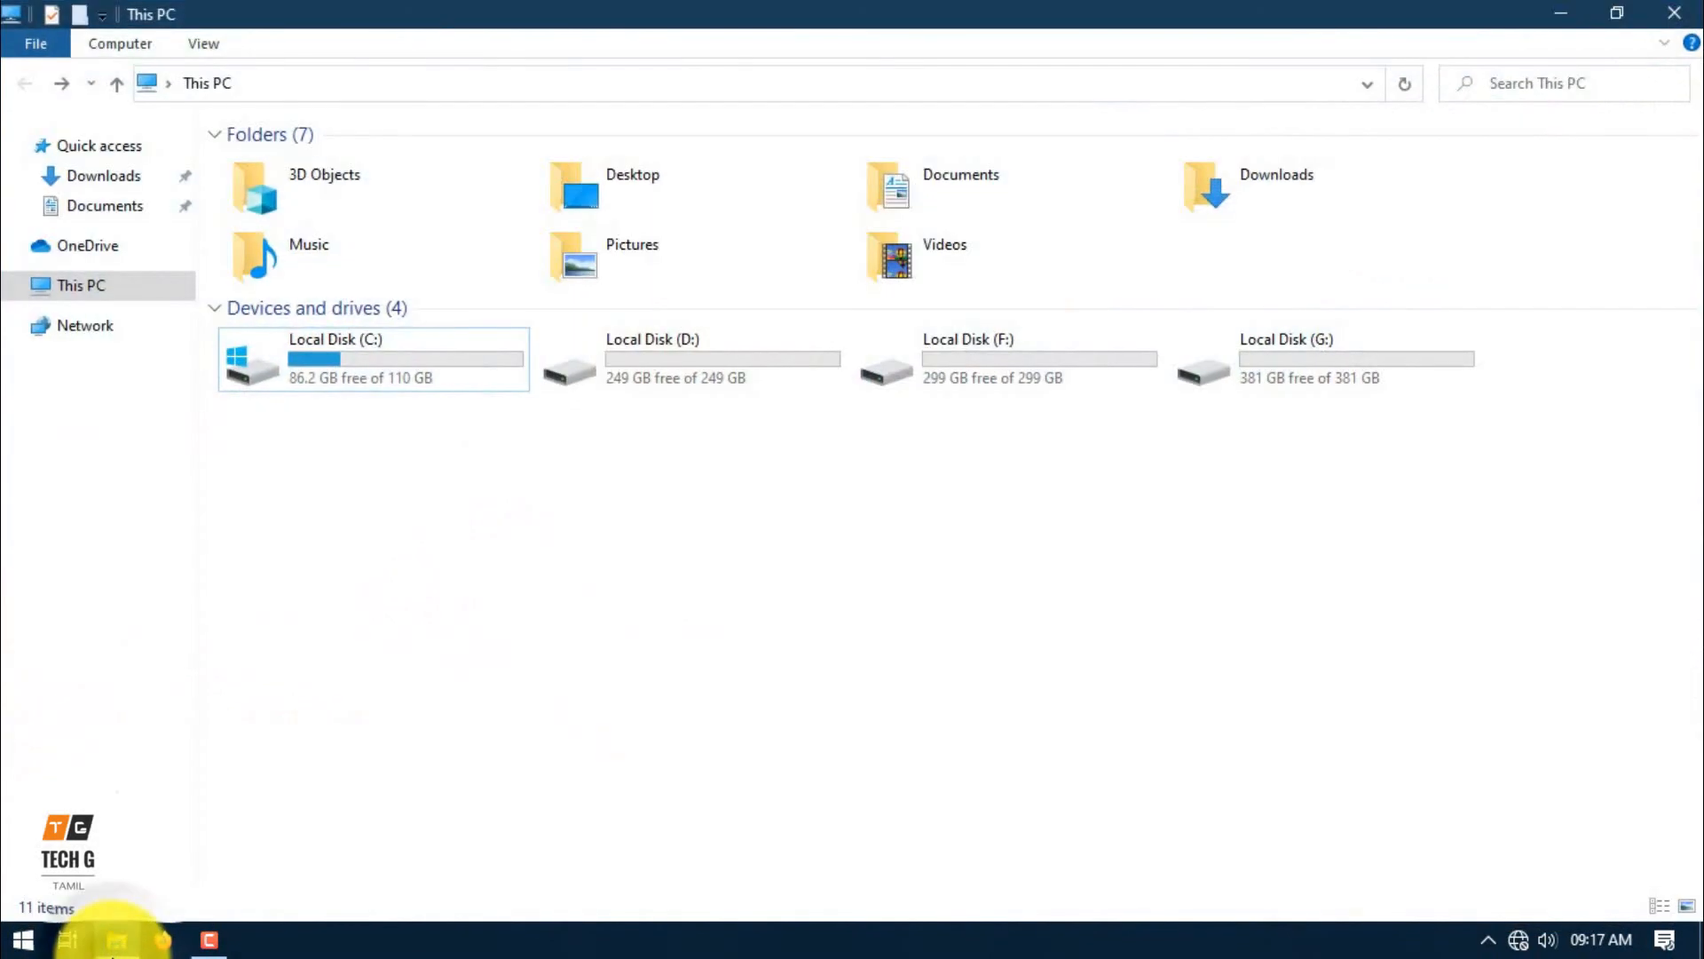